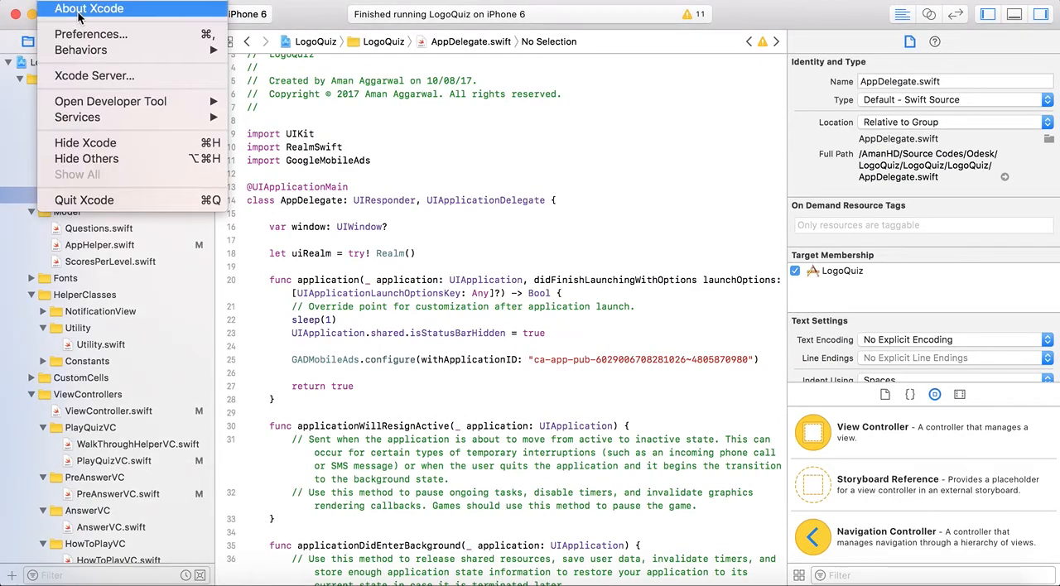
- Check the installed Xcode version, then view origin's Milestone2 commit history under Remotes
click(88, 8)
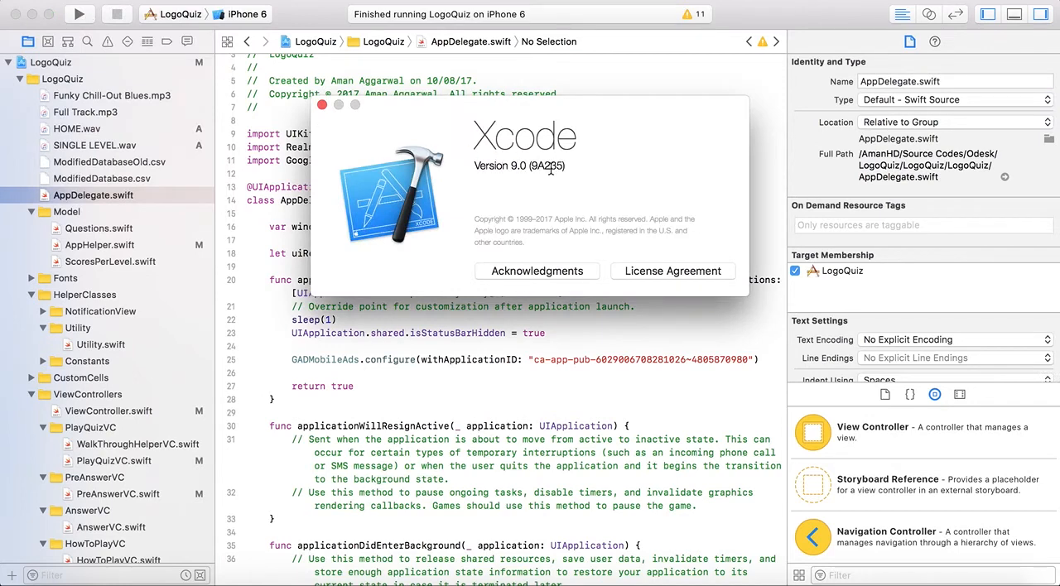
click(322, 105)
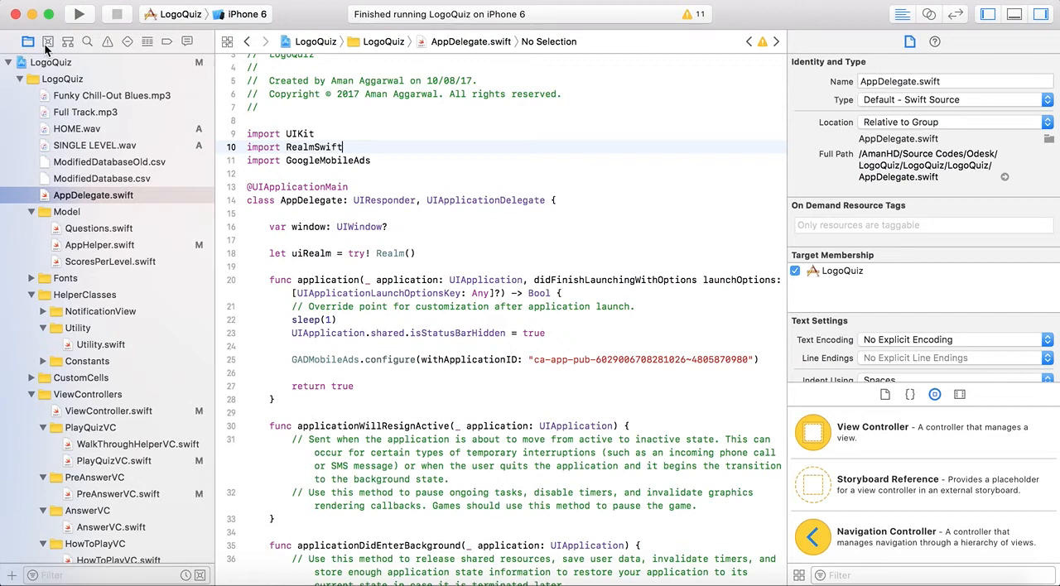
mouse_move(48, 42)
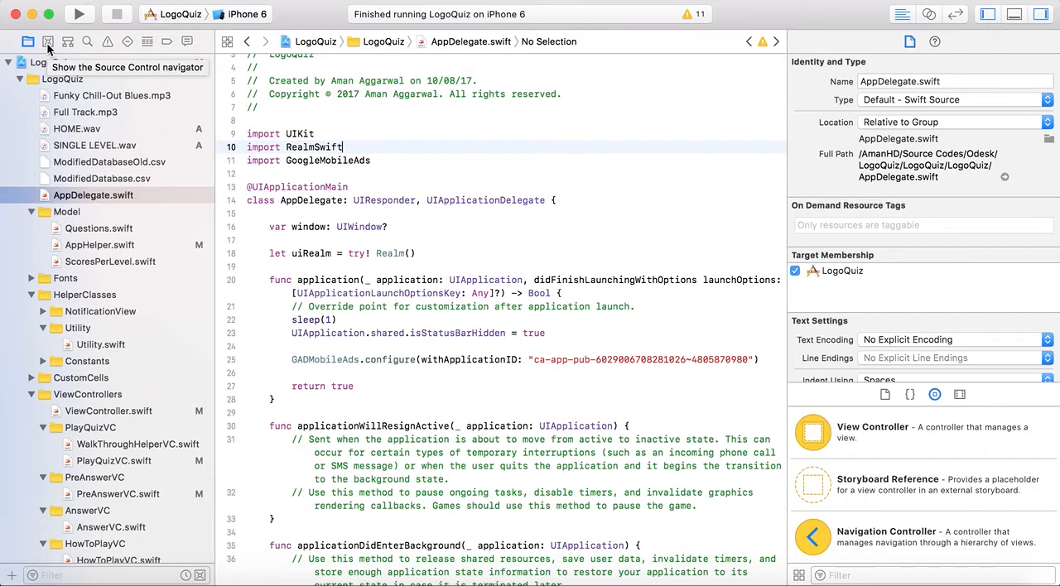
click(47, 41)
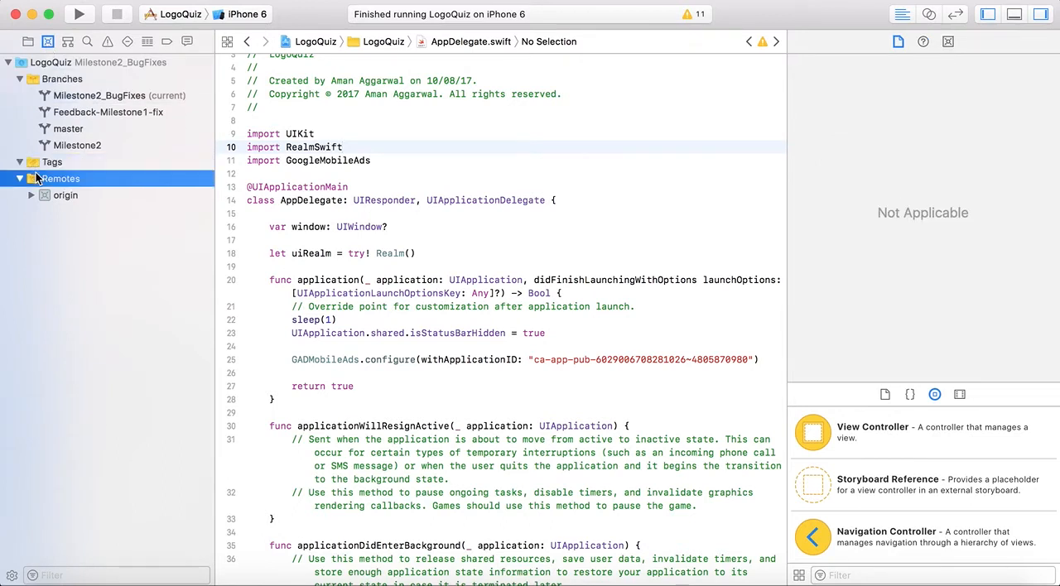
click(31, 195)
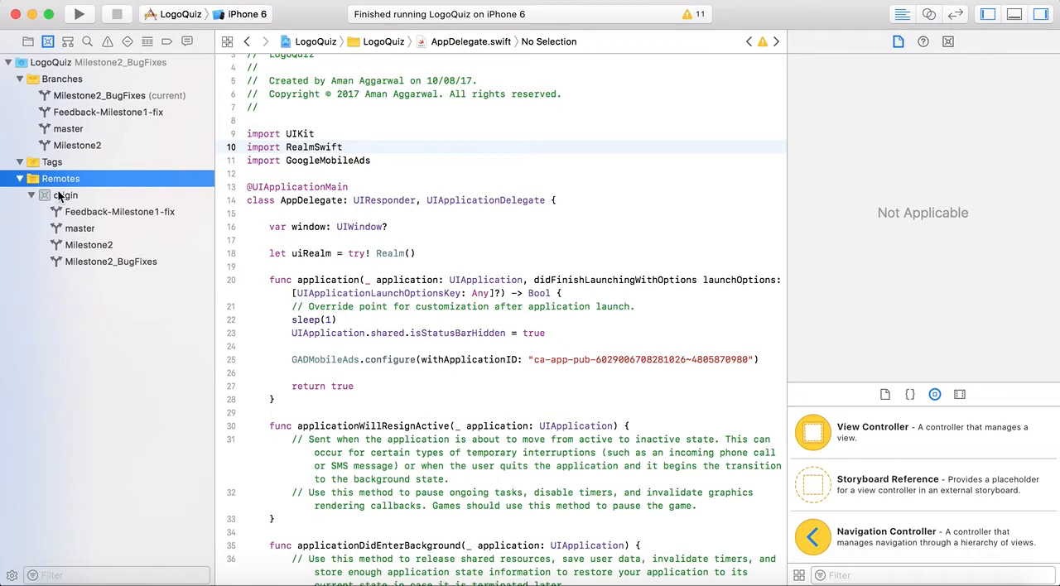
click(65, 194)
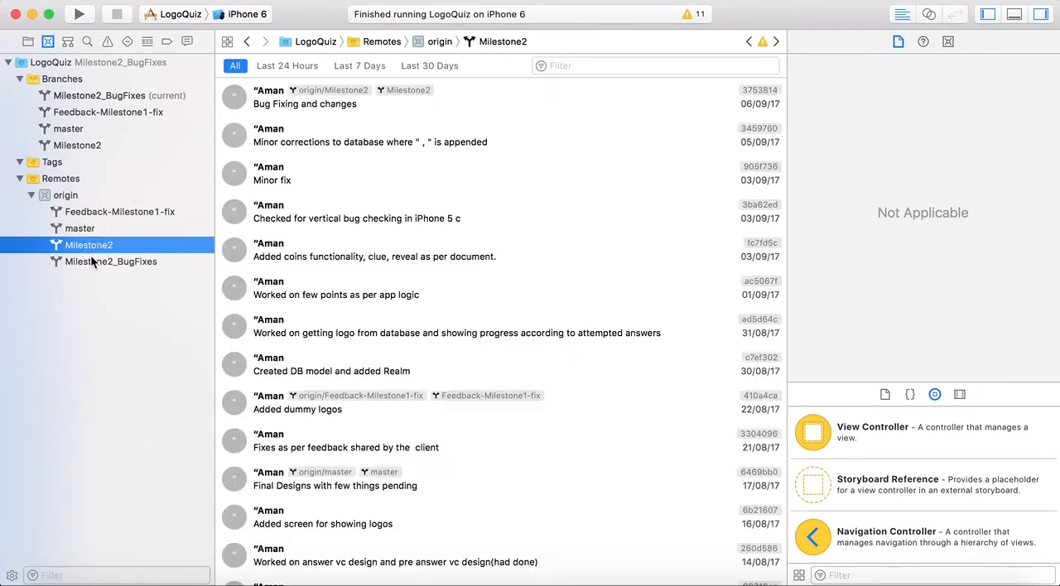
- Browse Feedback-Milestone1-fix history with 24-hour, 7-day and 30-day filters, then Milestone2_BugFixes history
click(119, 211)
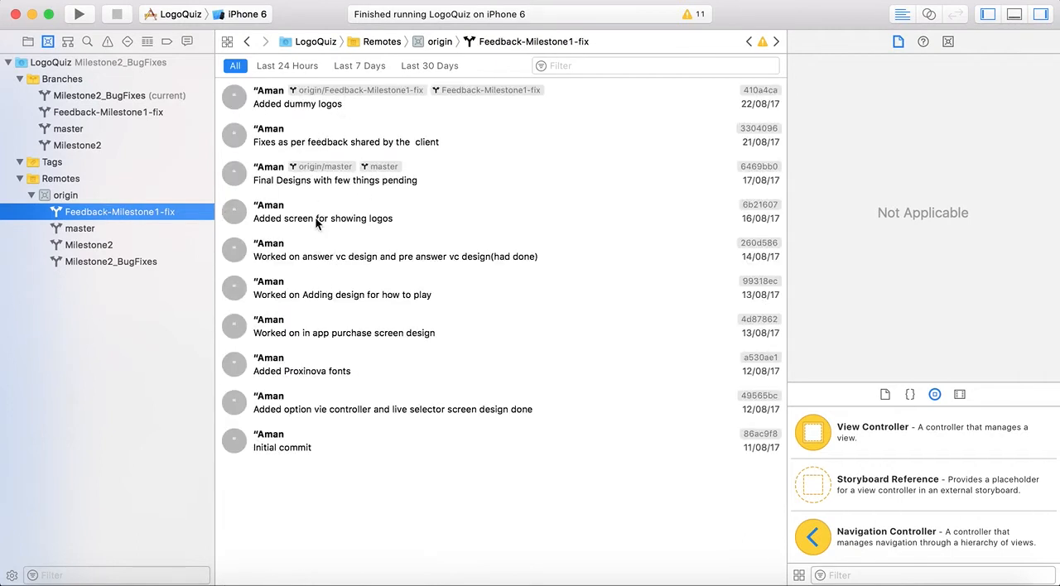
click(287, 65)
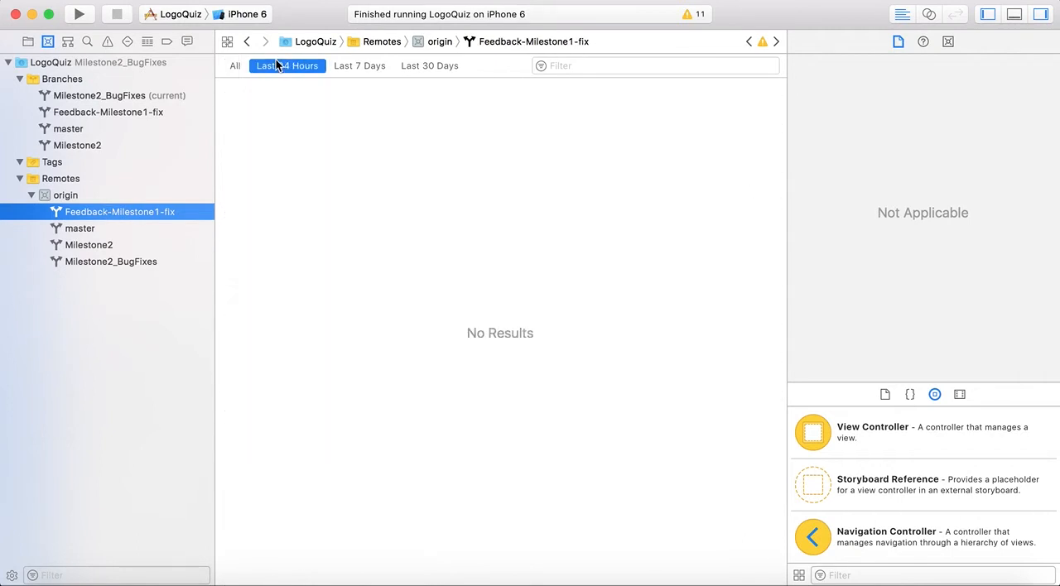
click(359, 65)
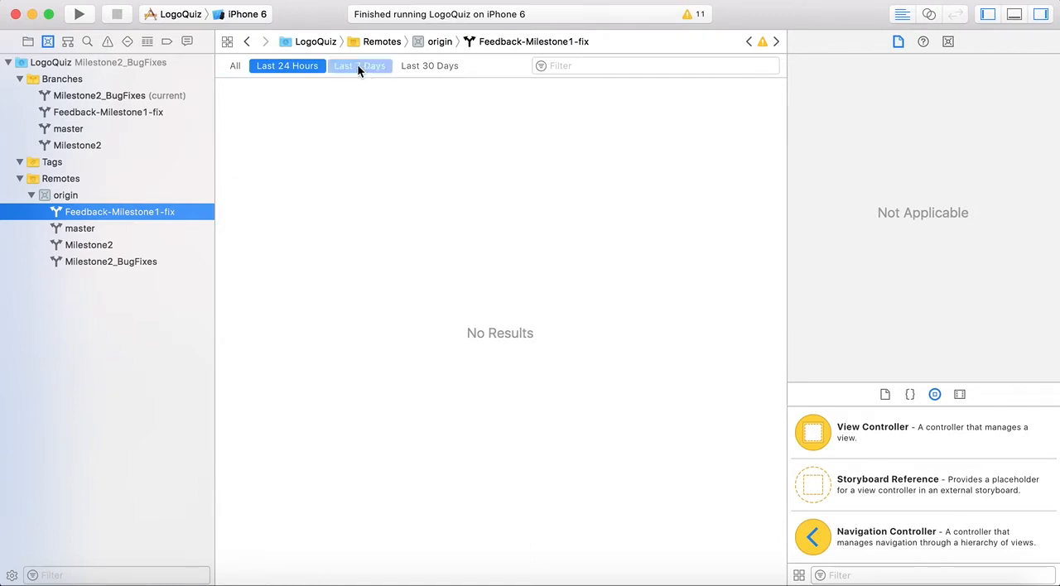
click(429, 65)
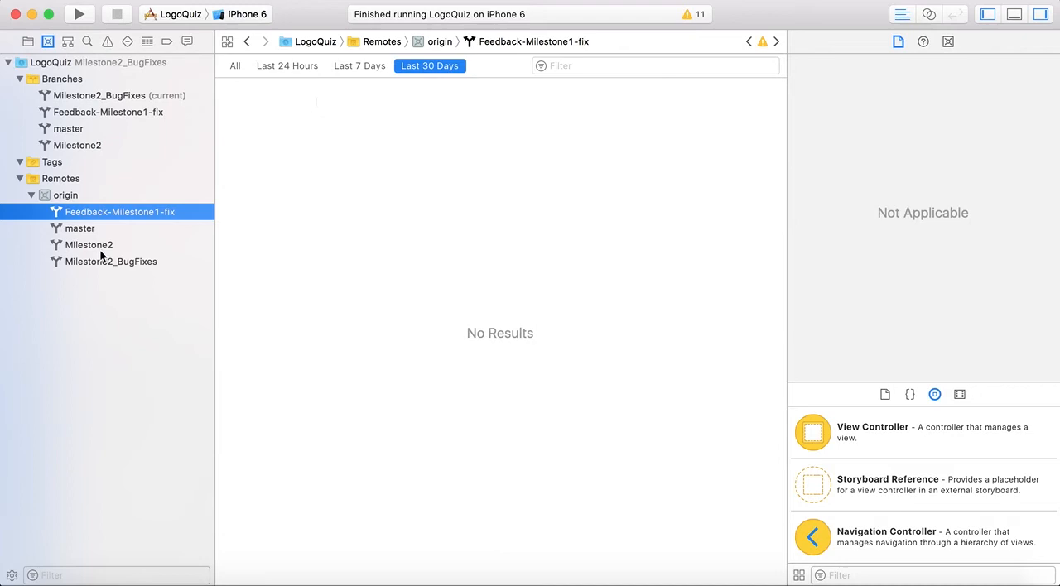
click(119, 95)
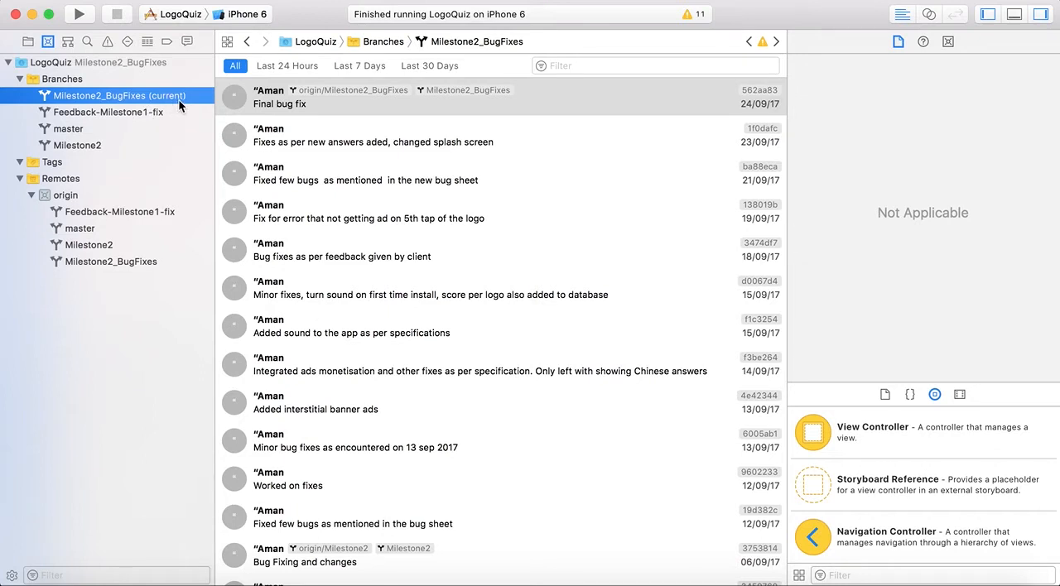
mouse_move(112, 111)
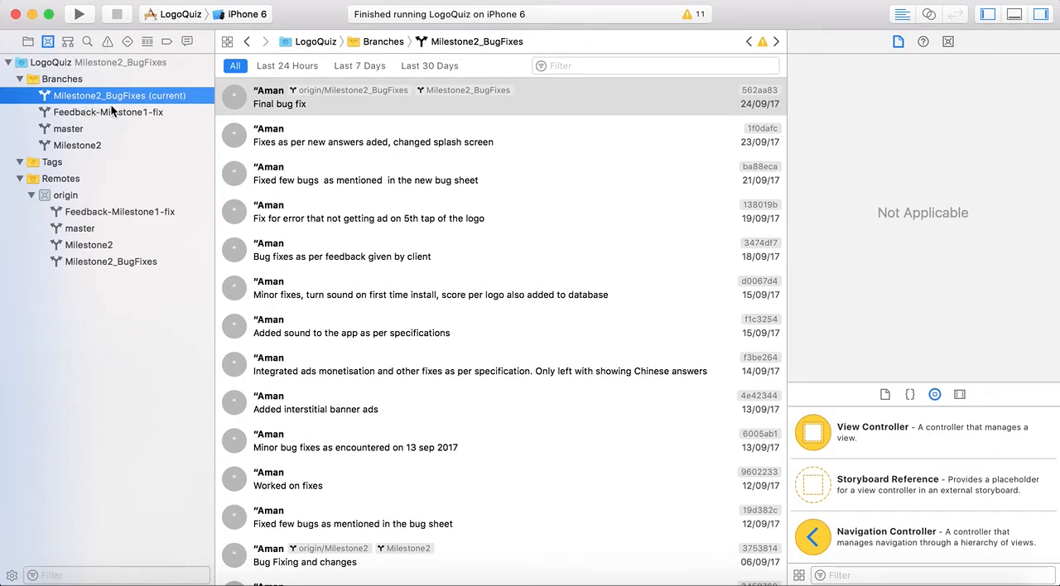
click(287, 65)
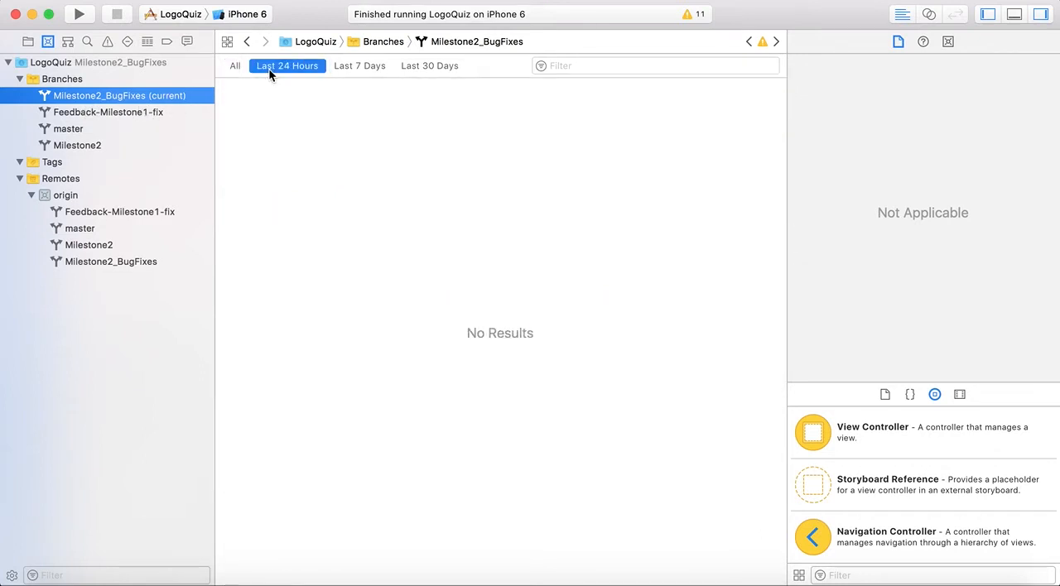
click(429, 65)
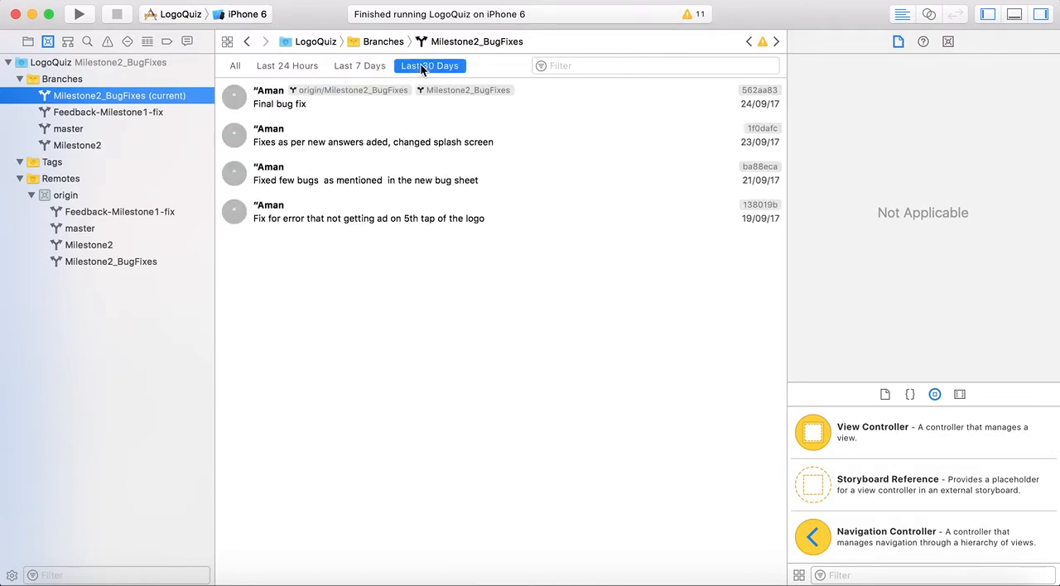
click(235, 65)
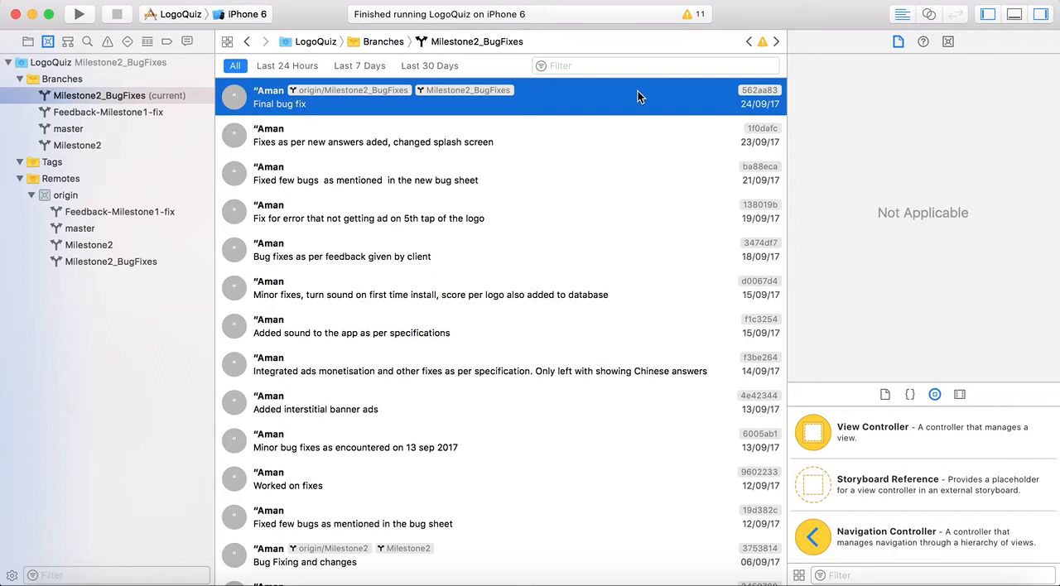
mouse_move(743, 168)
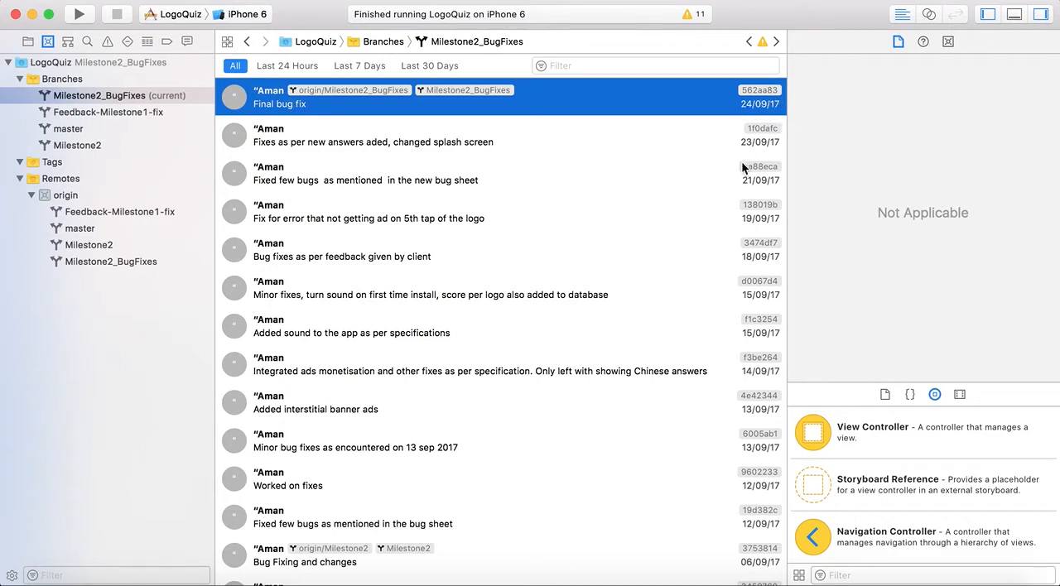
click(62, 78)
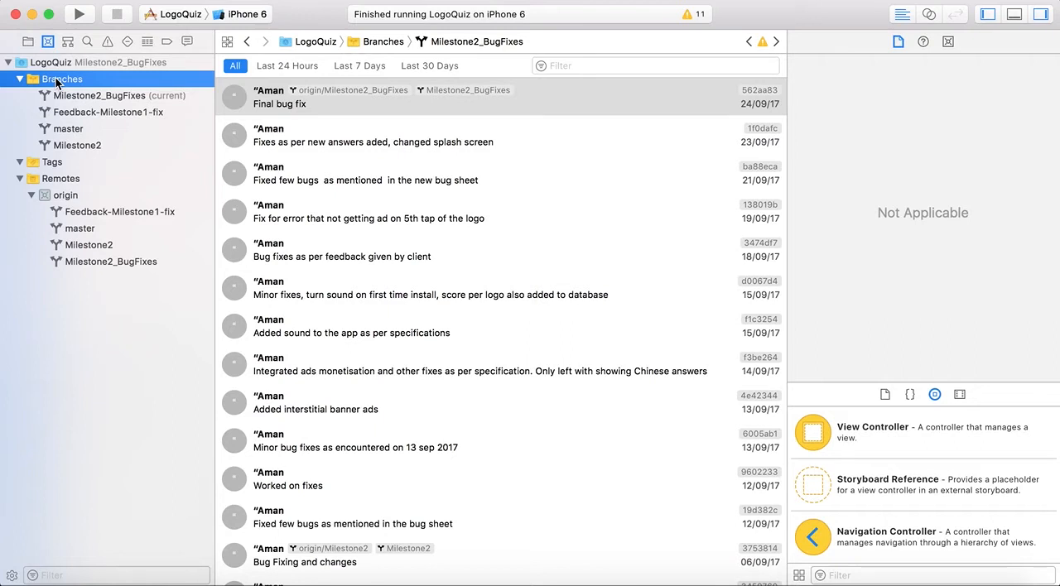
mouse_move(55, 91)
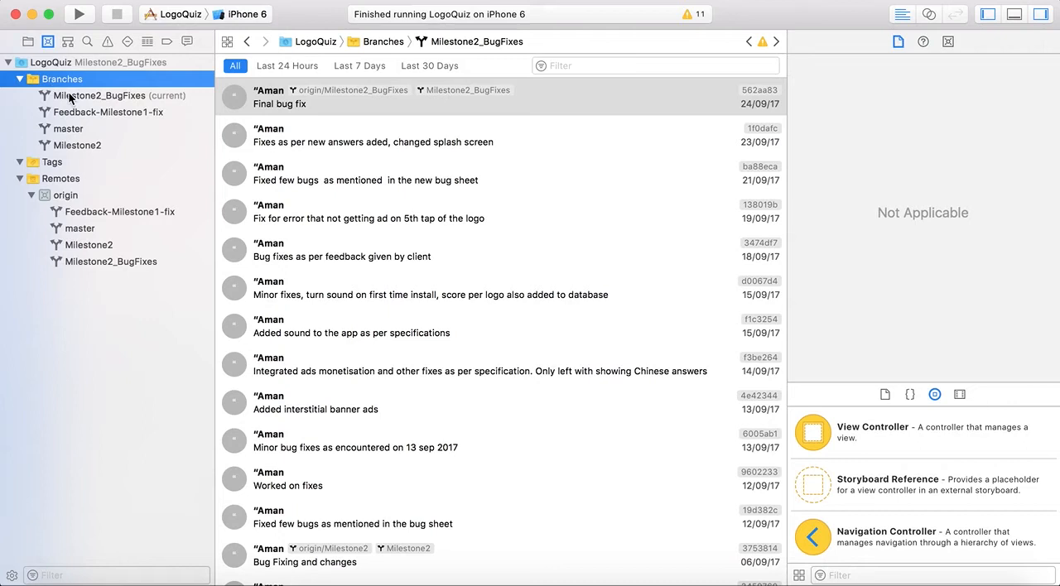
- Select the current Milestone2_BugFixes branch in the Source Control navigator
click(108, 95)
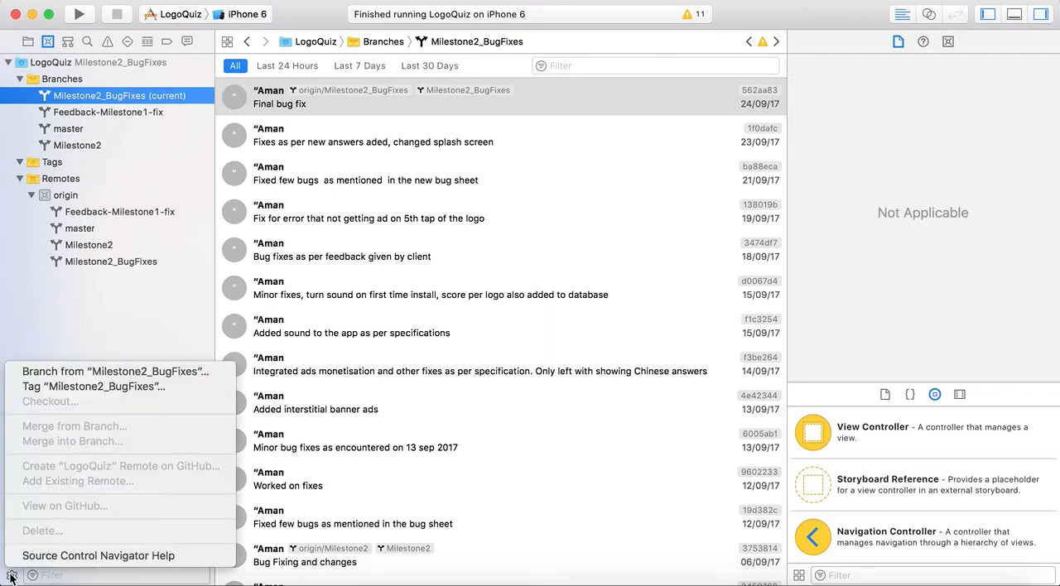
mouse_move(79, 371)
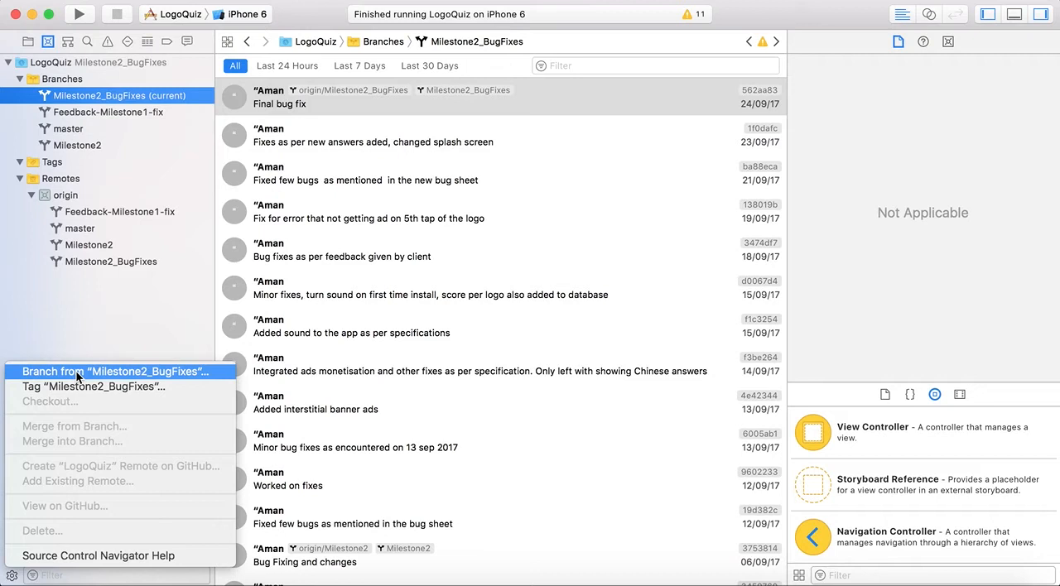
- Branch from Milestone2_BugFixes, name it 'Milestone2-bug_fixes_Xocde_9', and create it
click(112, 371)
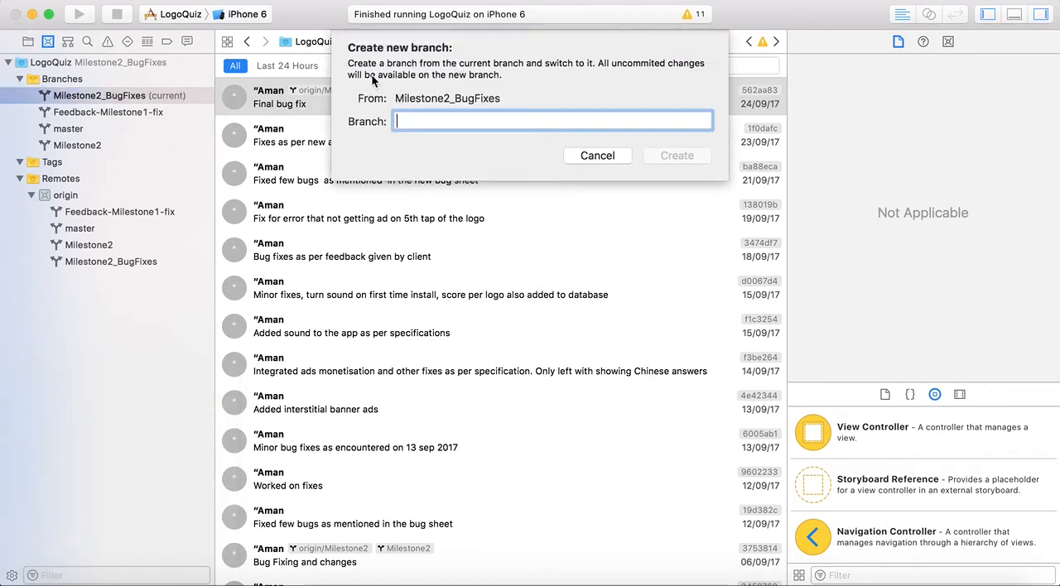
mouse_move(539, 76)
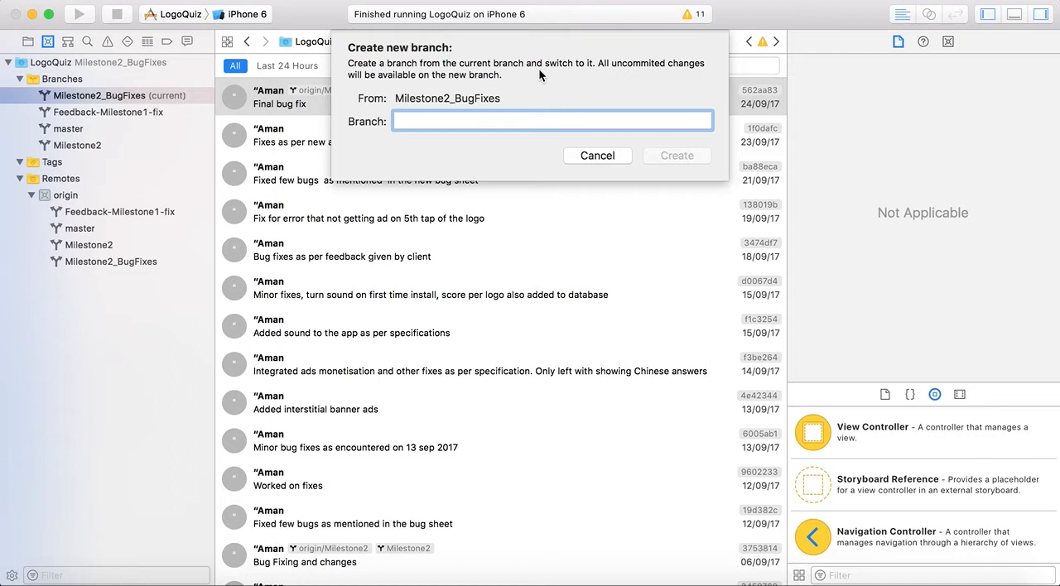
mouse_move(510, 66)
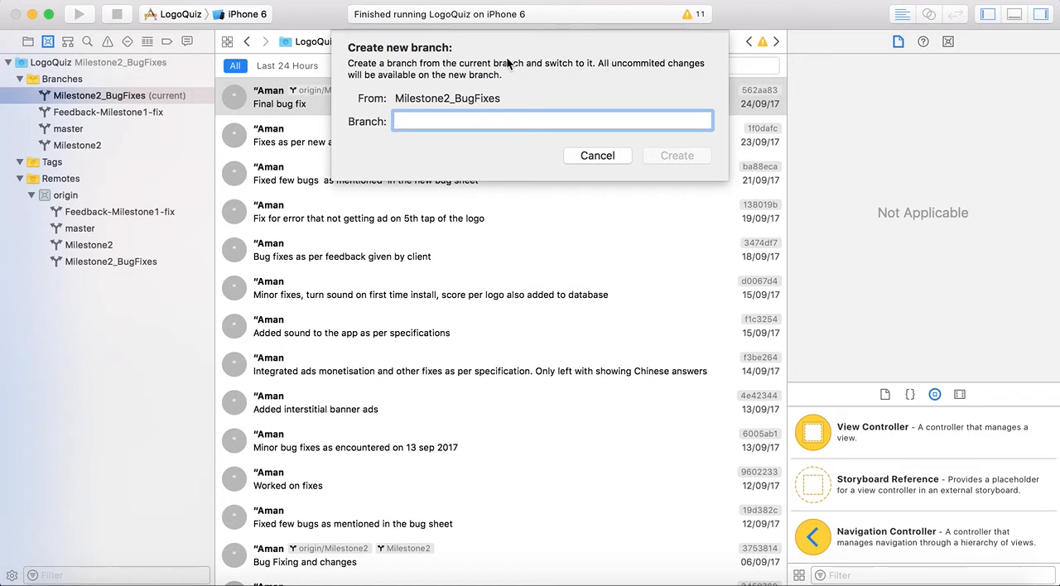
click(550, 121)
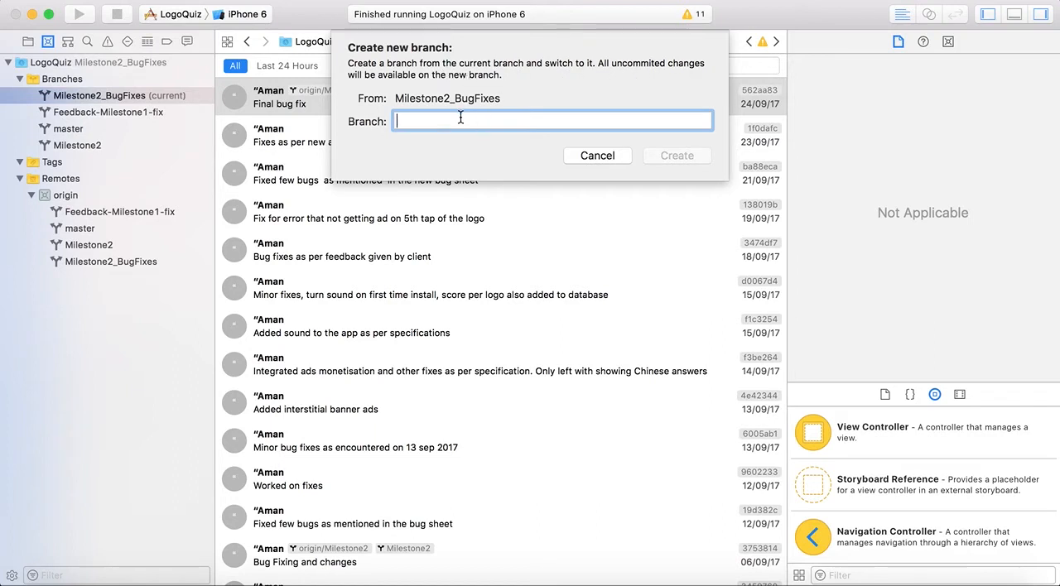
text(M)
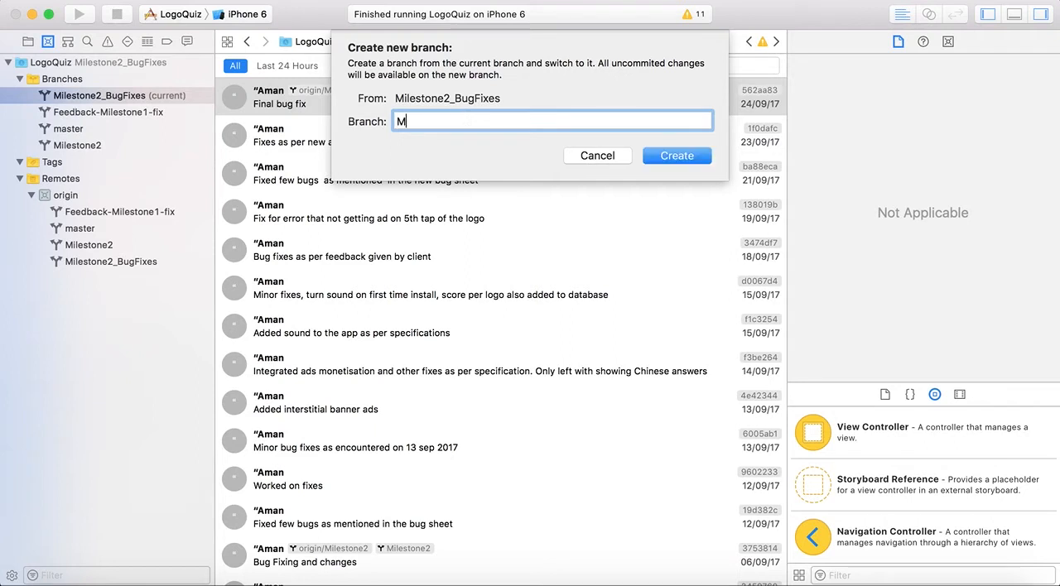
text(ileat)
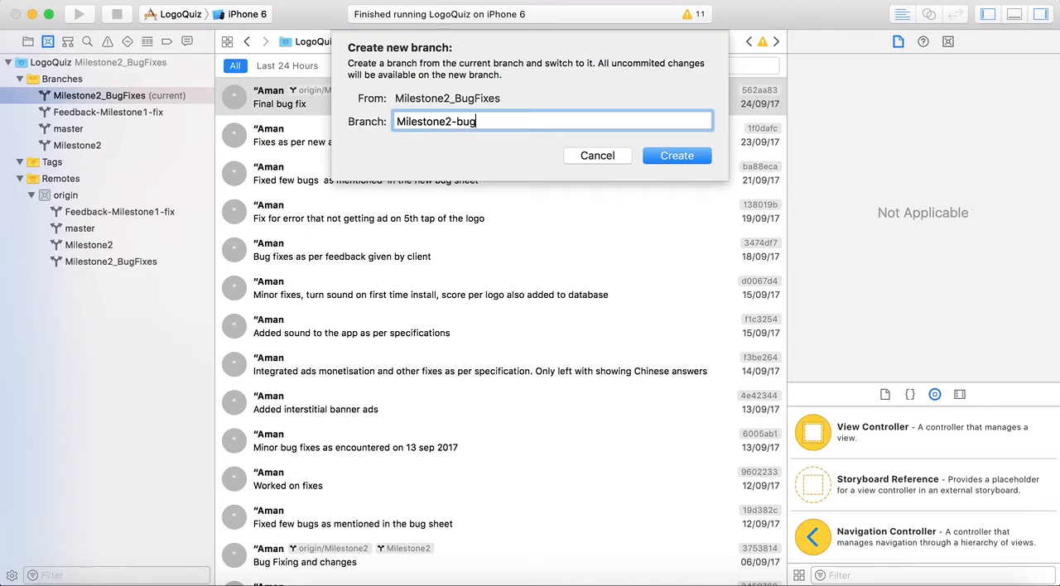
text(_fixes)
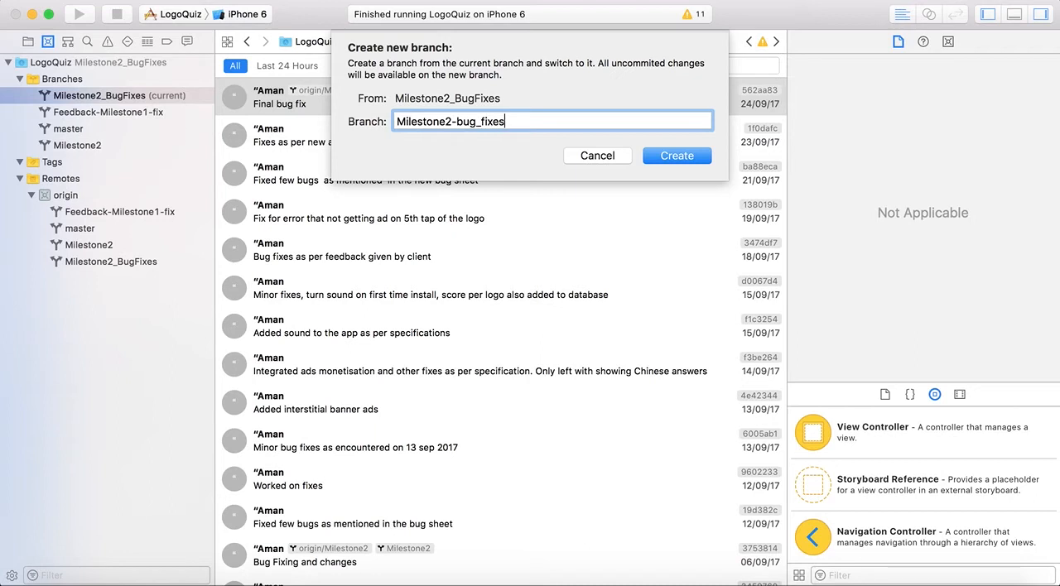
text(_Xocde)
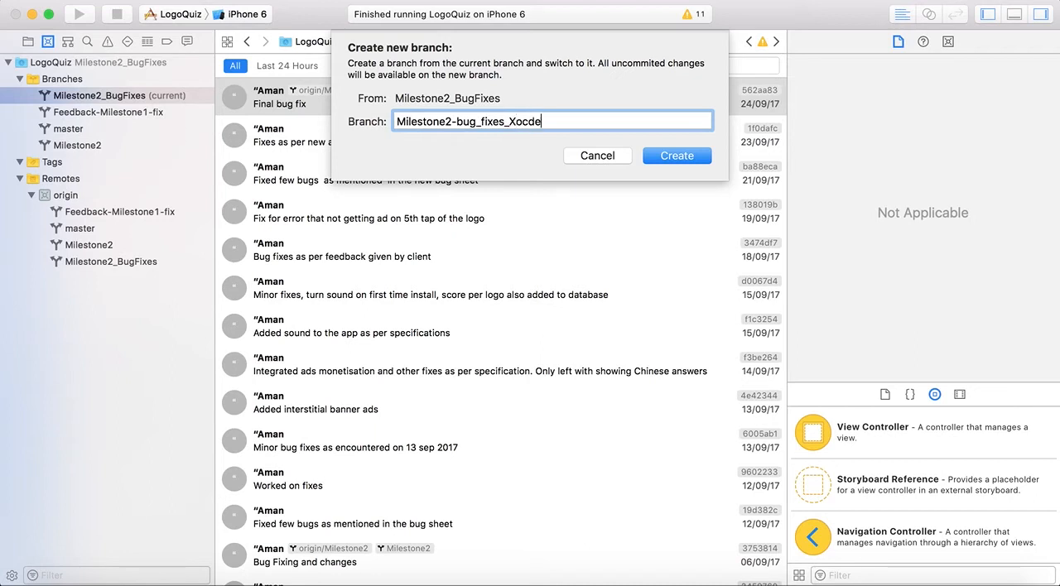
text(_9)
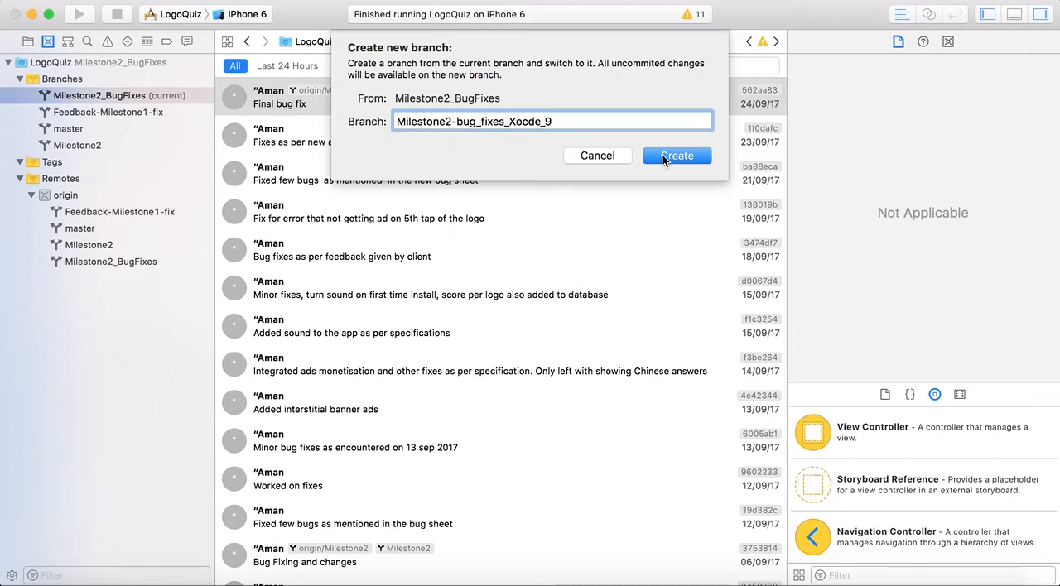
click(676, 156)
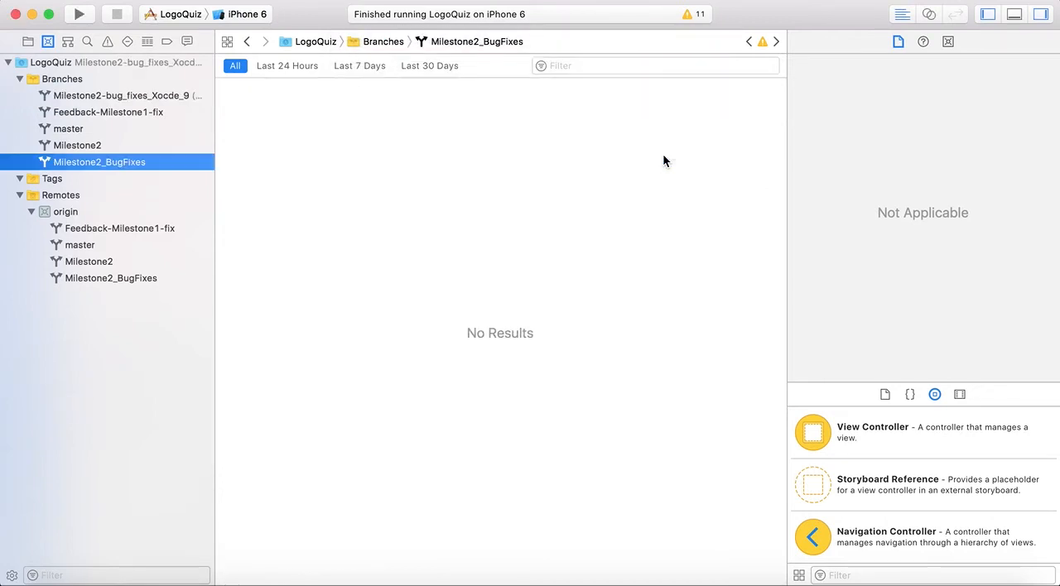
mouse_move(289, 104)
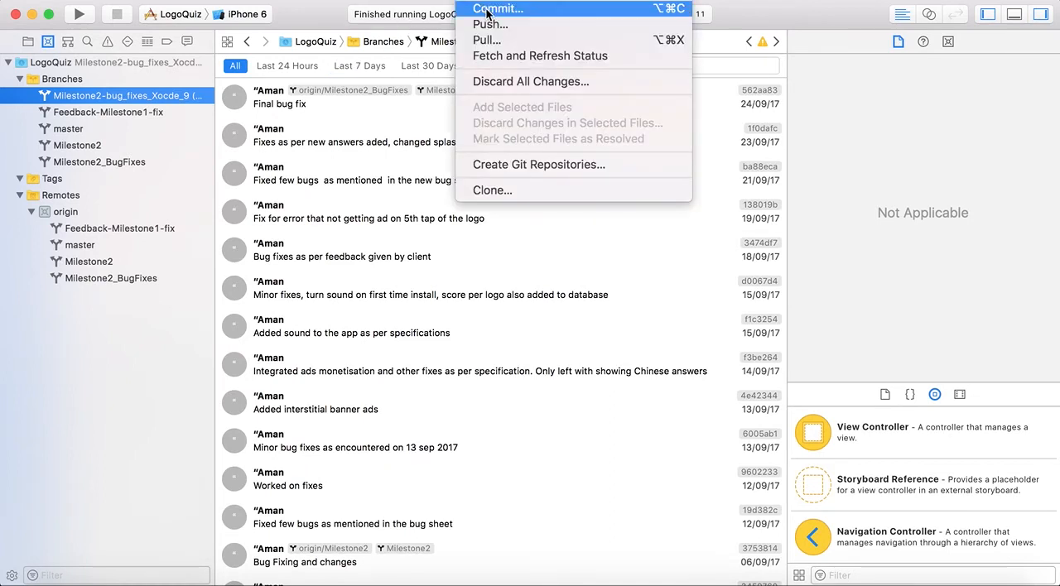
- Commit the 11 files as 'Commit from Xcode 9', pushing to new origin/Milestone2-bug_fixes_Xocde_9
click(498, 9)
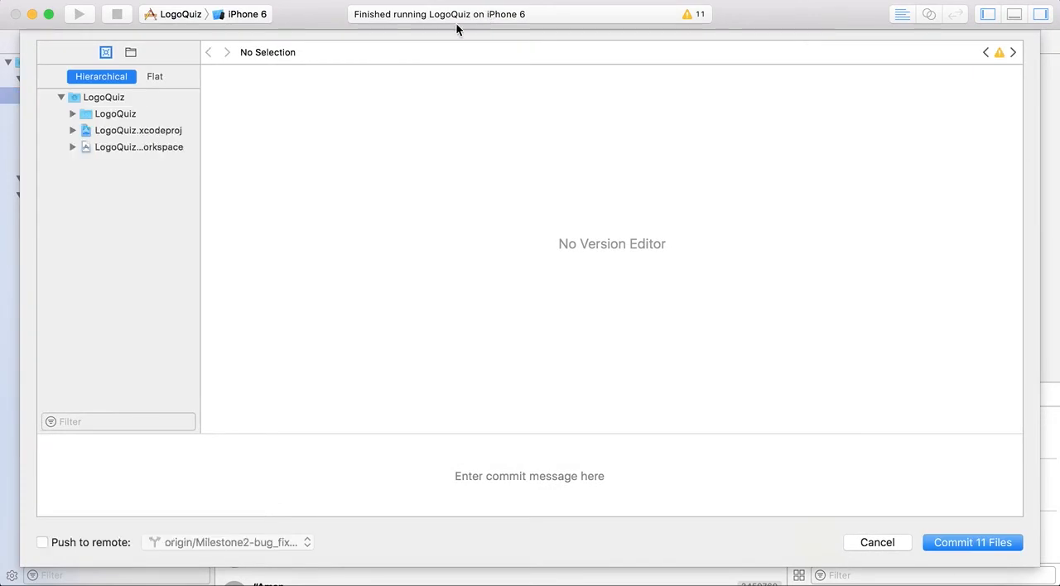
right_click(104, 97)
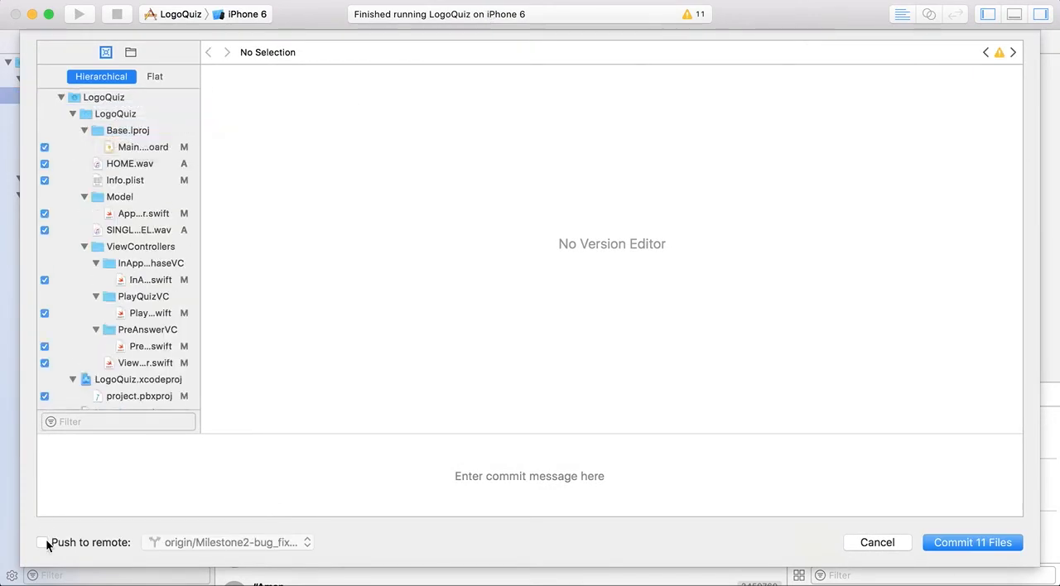
click(41, 542)
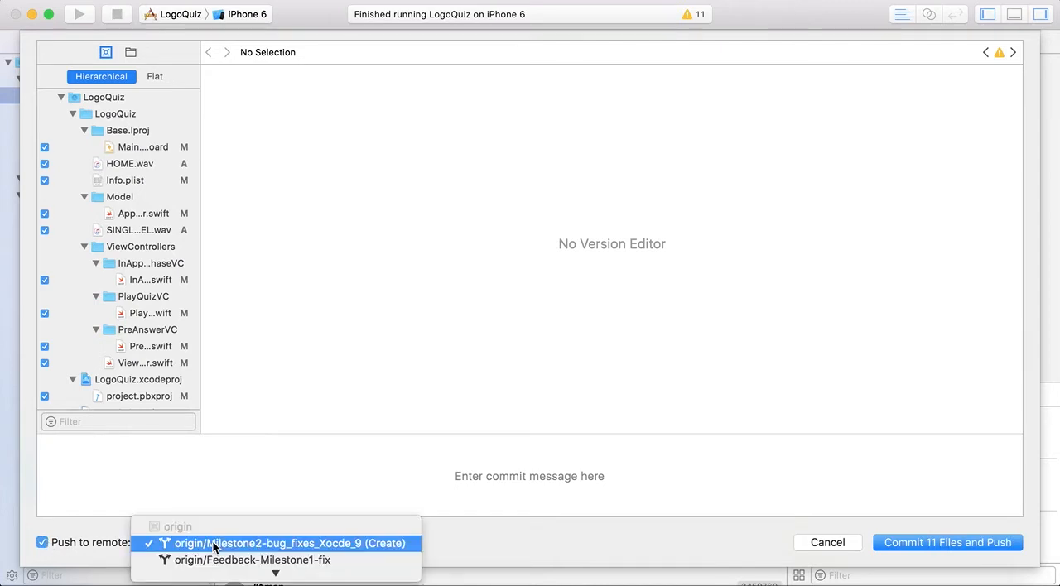
click(285, 543)
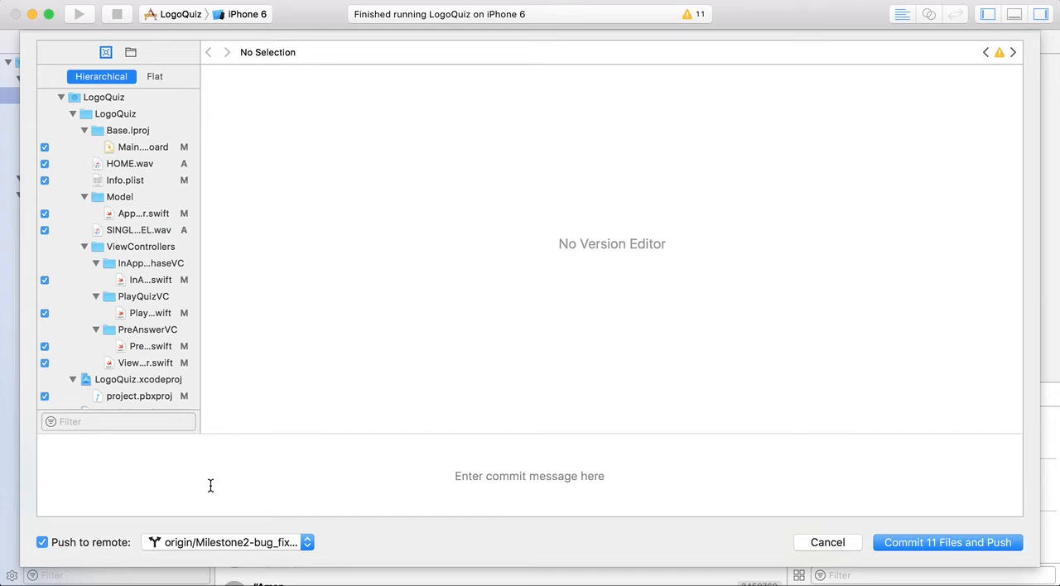
text(Commit from)
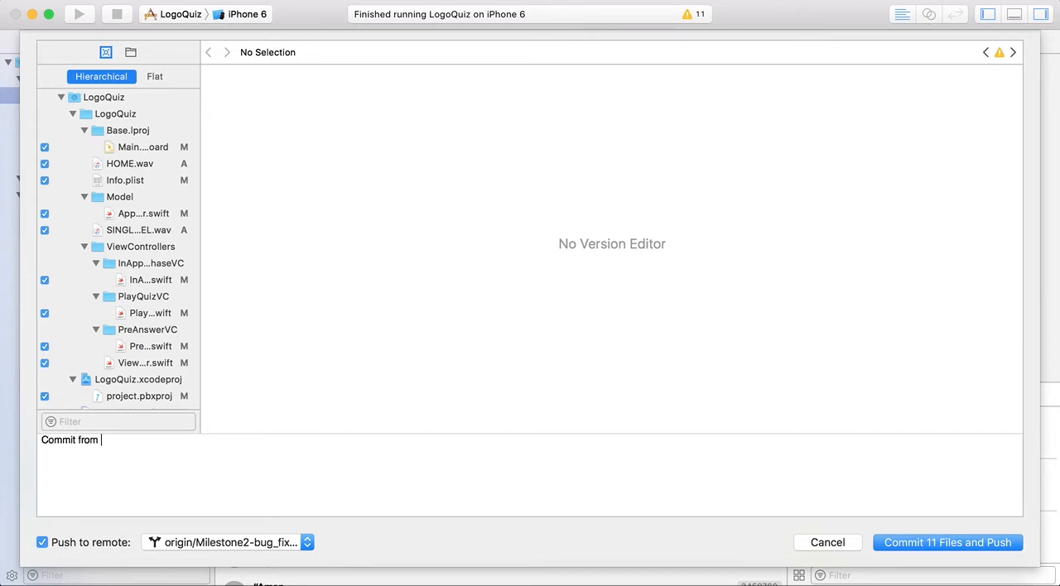
text(Xcode 9)
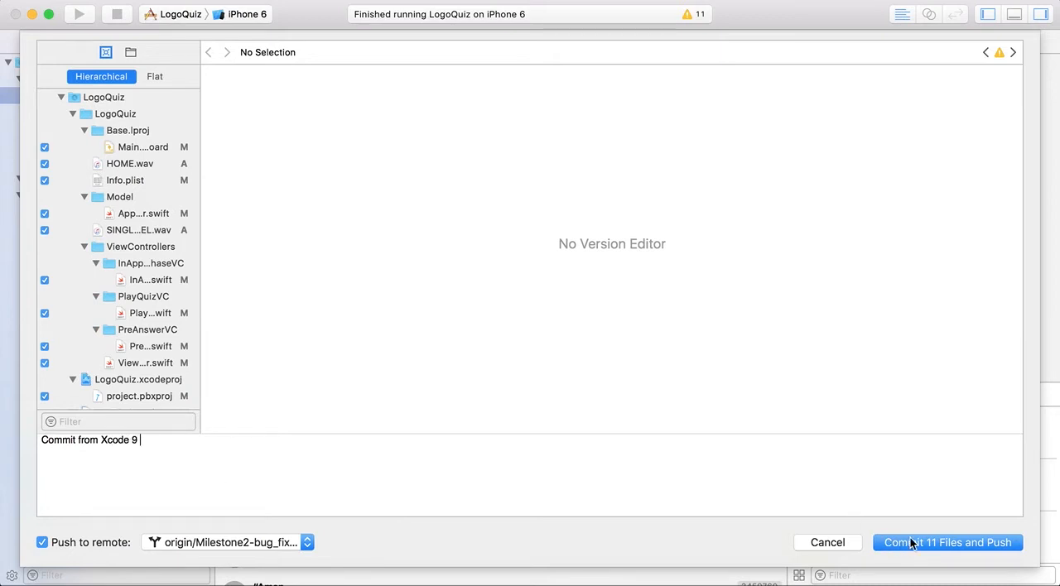
click(947, 542)
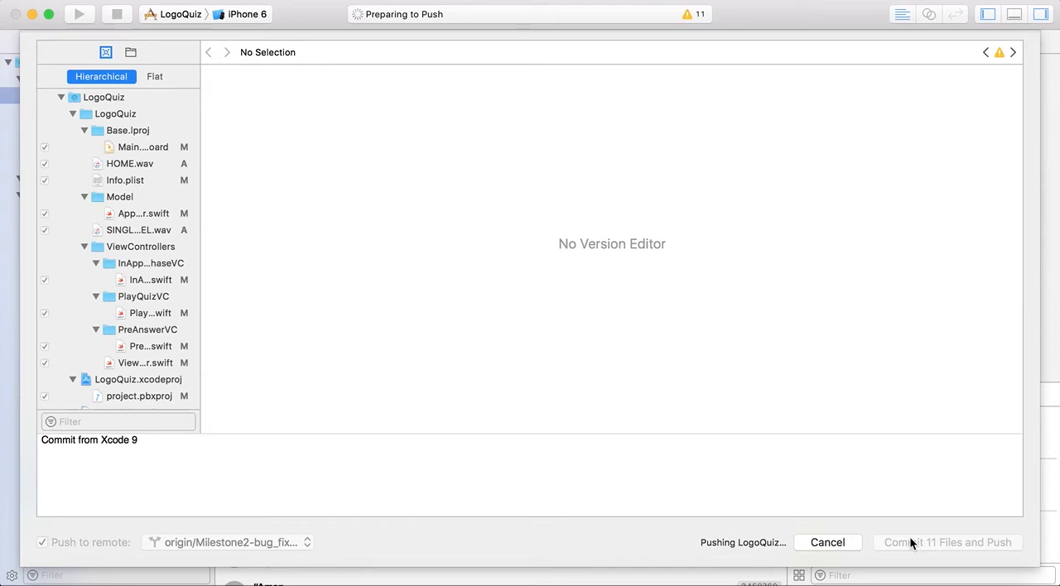
mouse_move(368, 175)
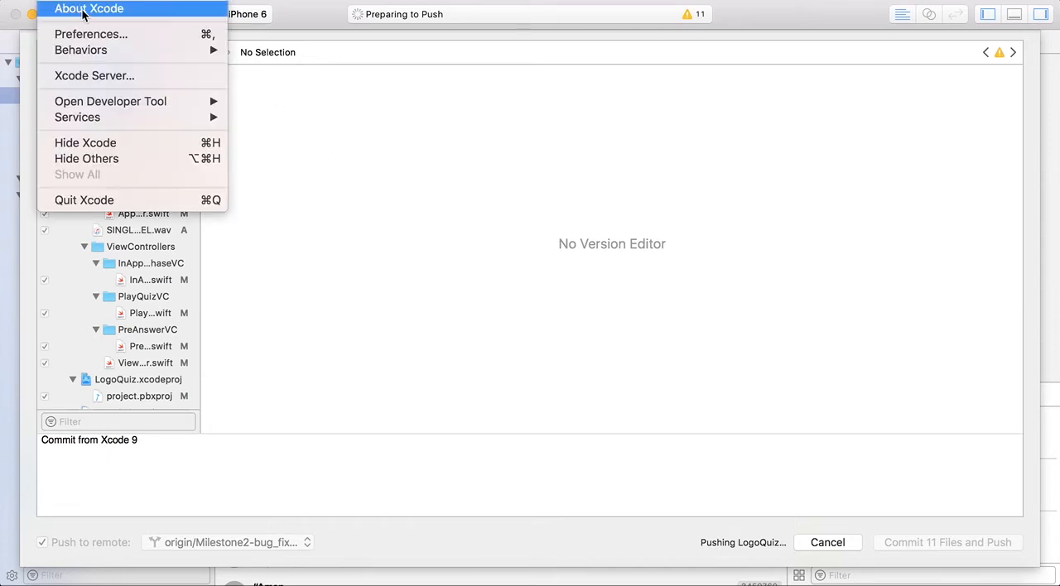
- Open Preferences and review the Accounts and Source Control settings, including Git options
click(91, 34)
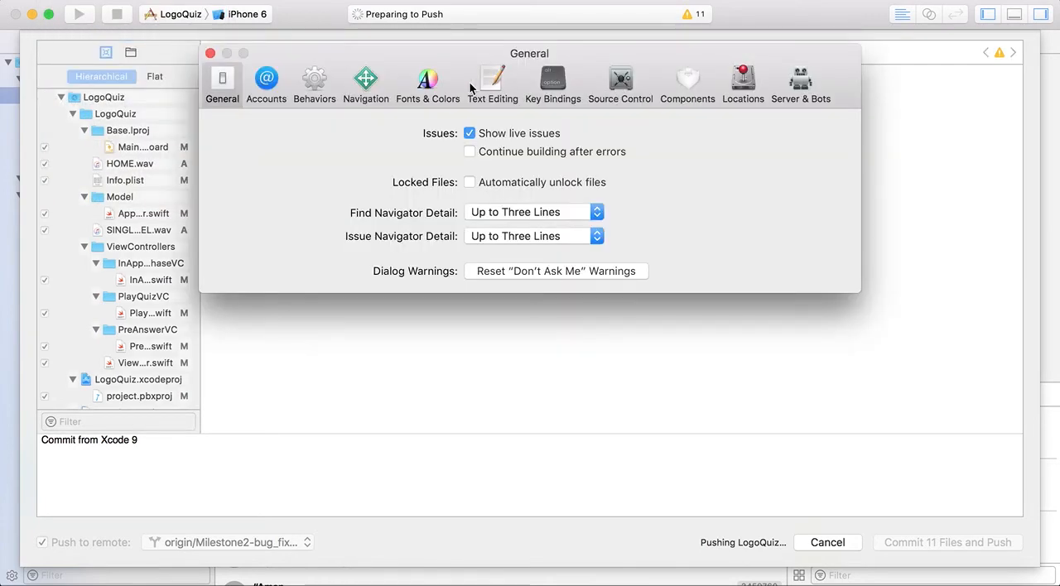
click(266, 79)
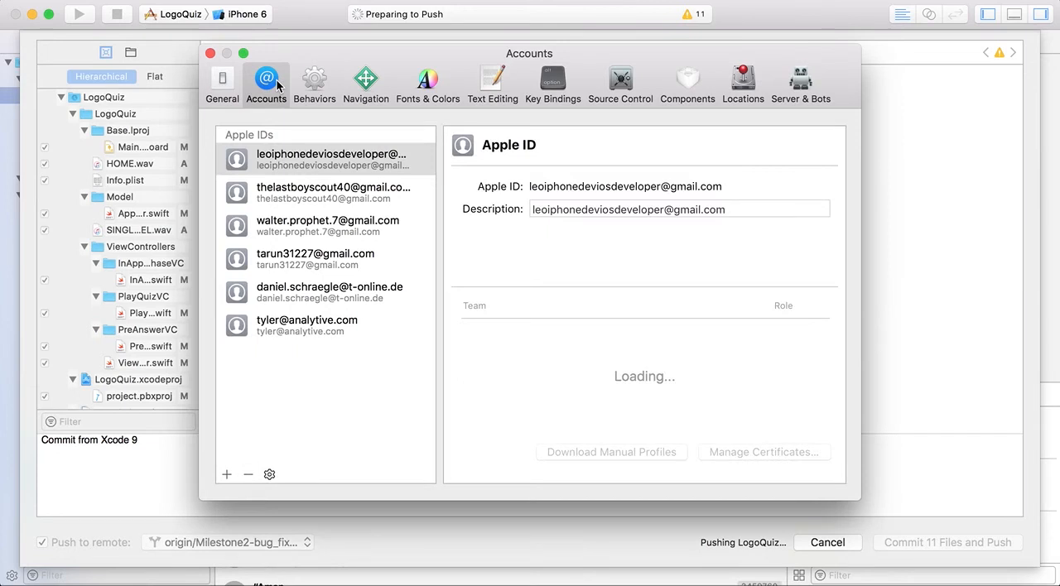
mouse_move(304, 237)
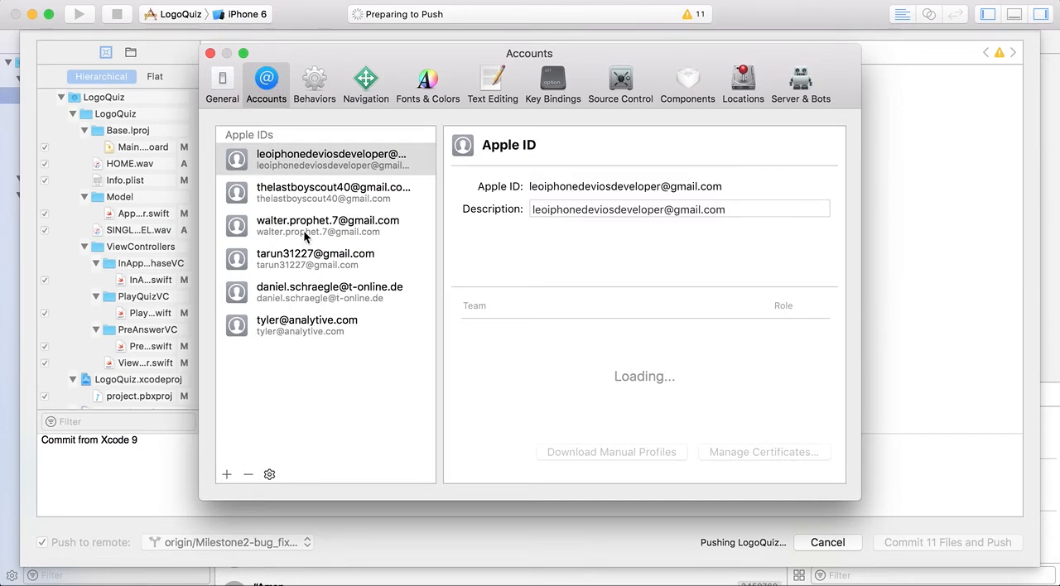
mouse_move(620, 78)
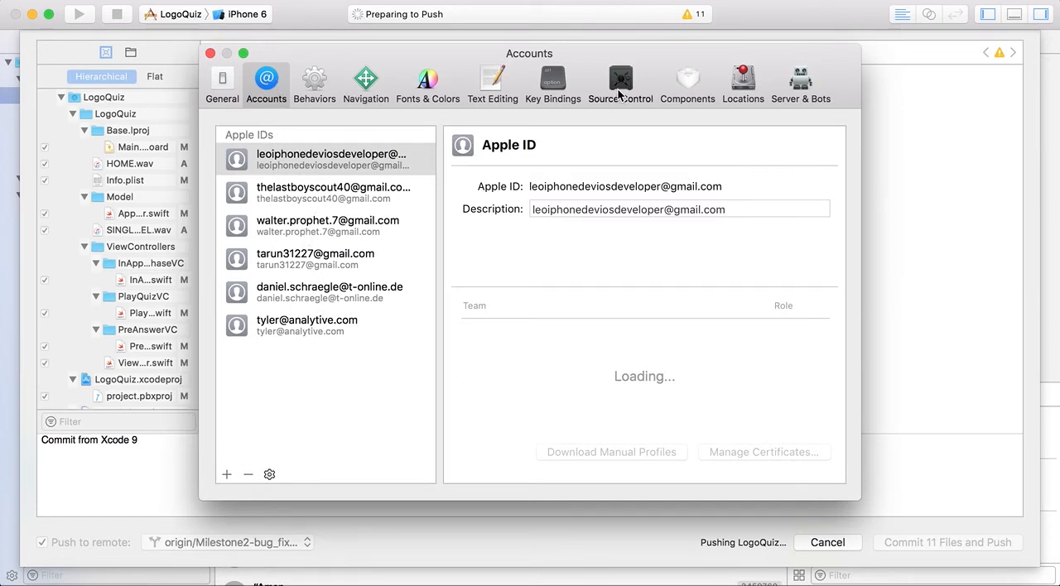
click(620, 83)
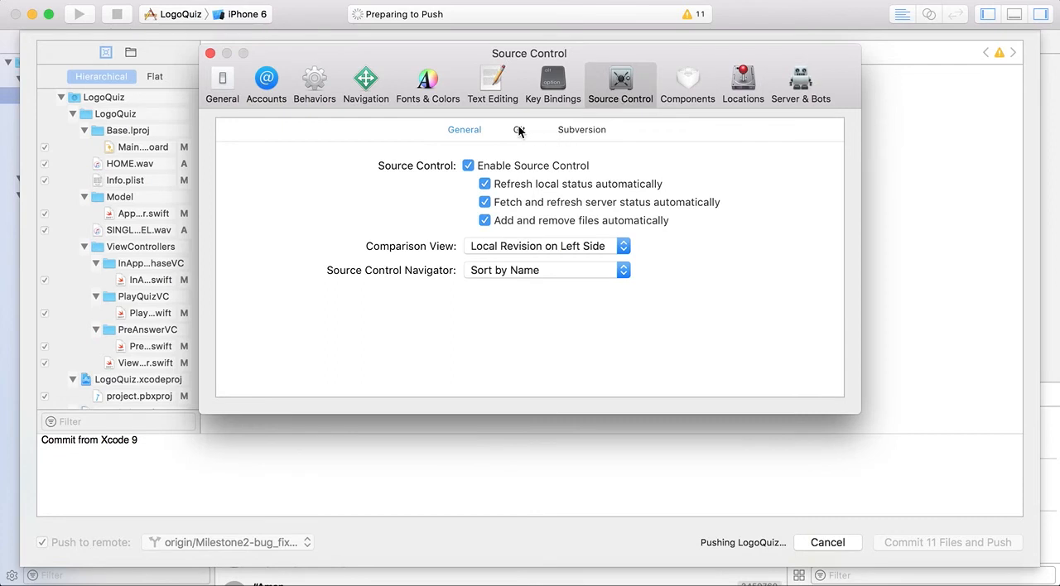
click(518, 129)
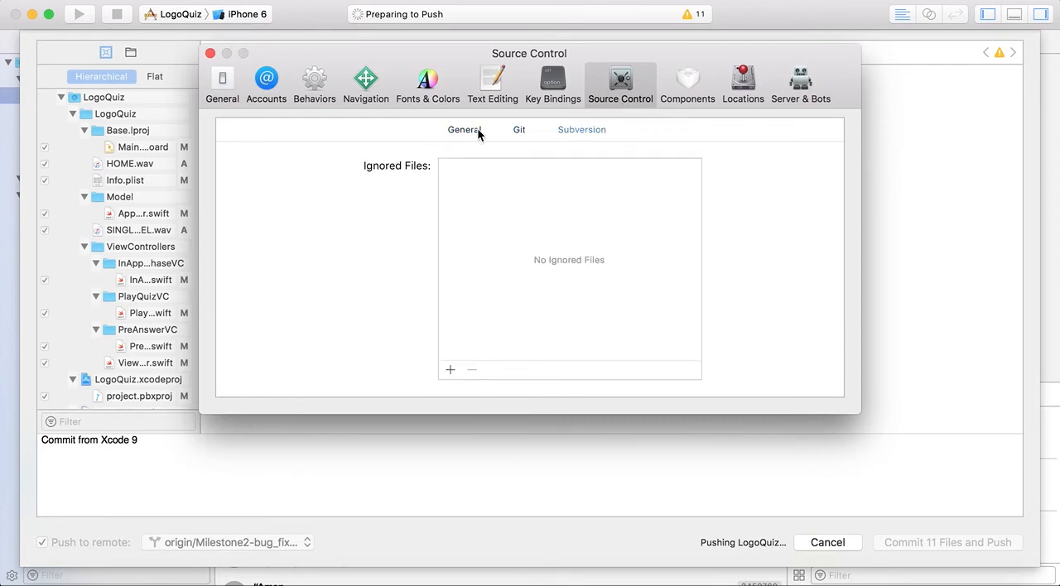
click(463, 129)
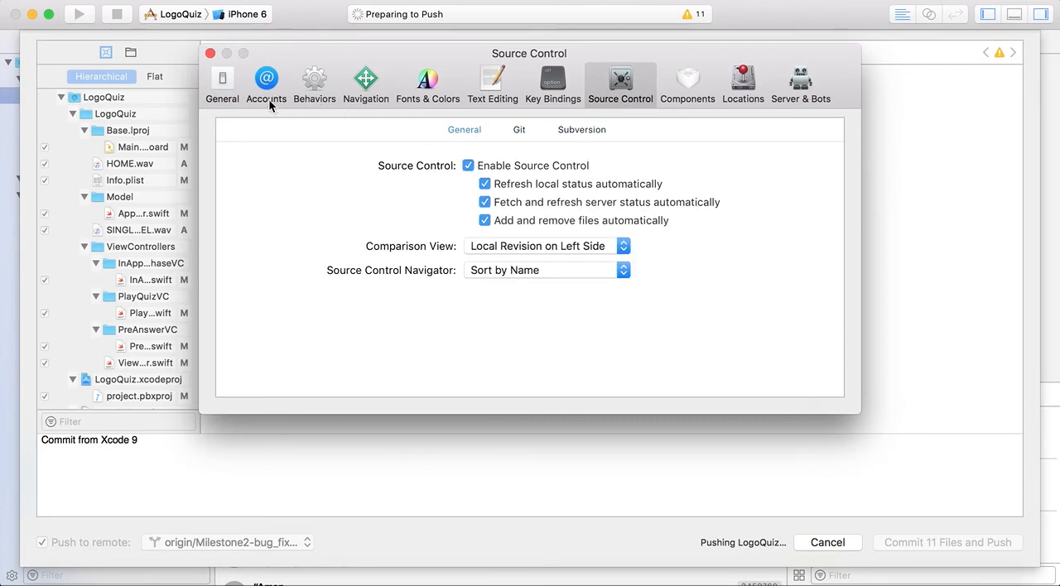
click(266, 82)
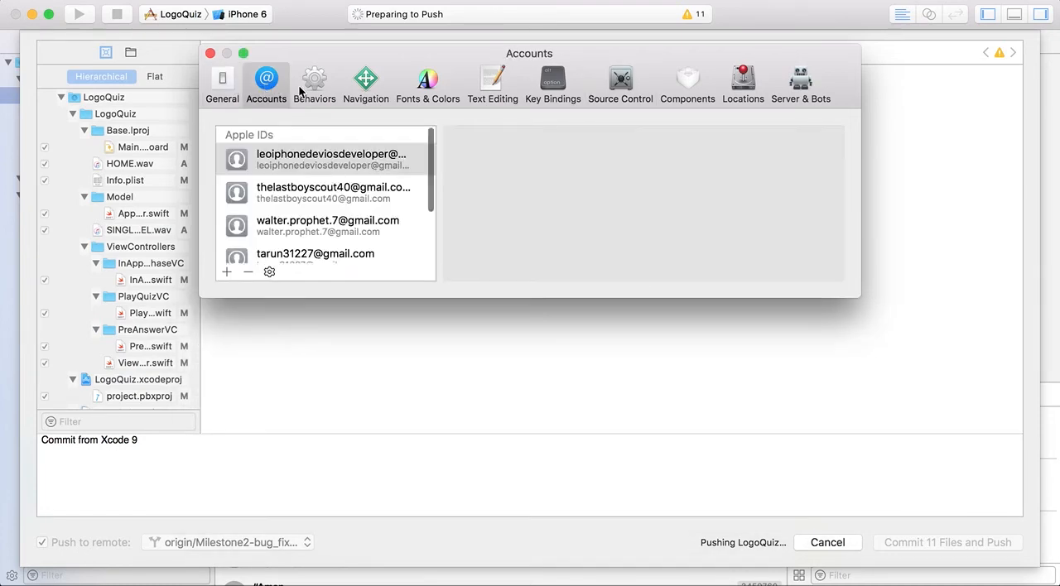
- Review the Navigation, Text Editing, Components, Locations and Server & Bots panes, ending on General
click(366, 78)
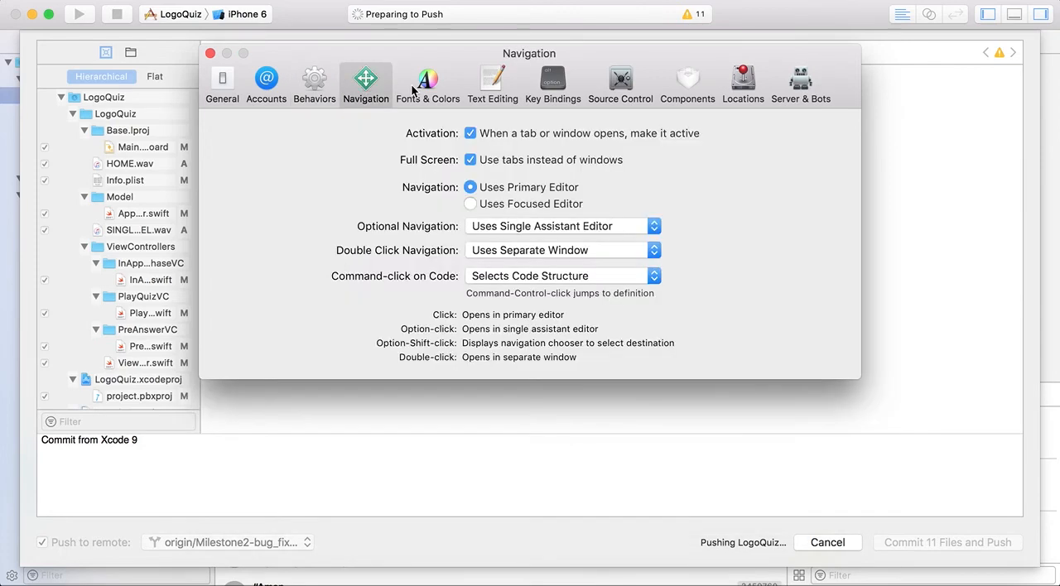
click(552, 83)
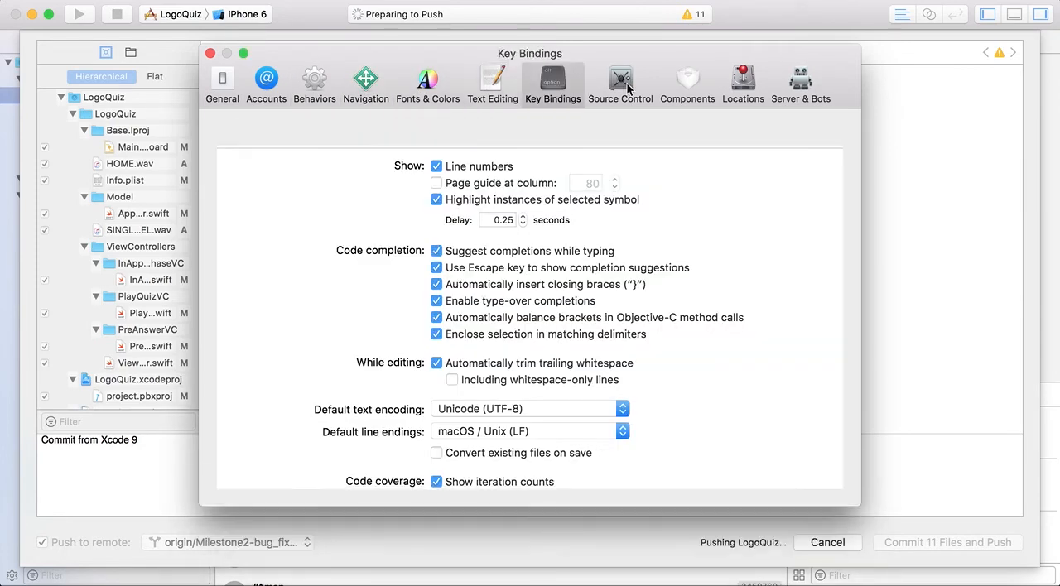
click(620, 83)
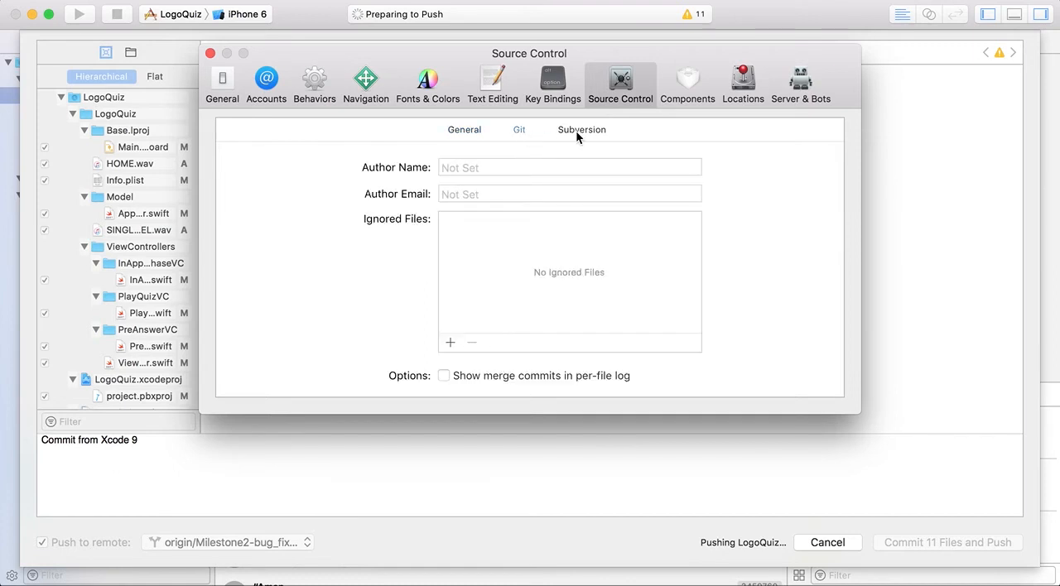
click(687, 83)
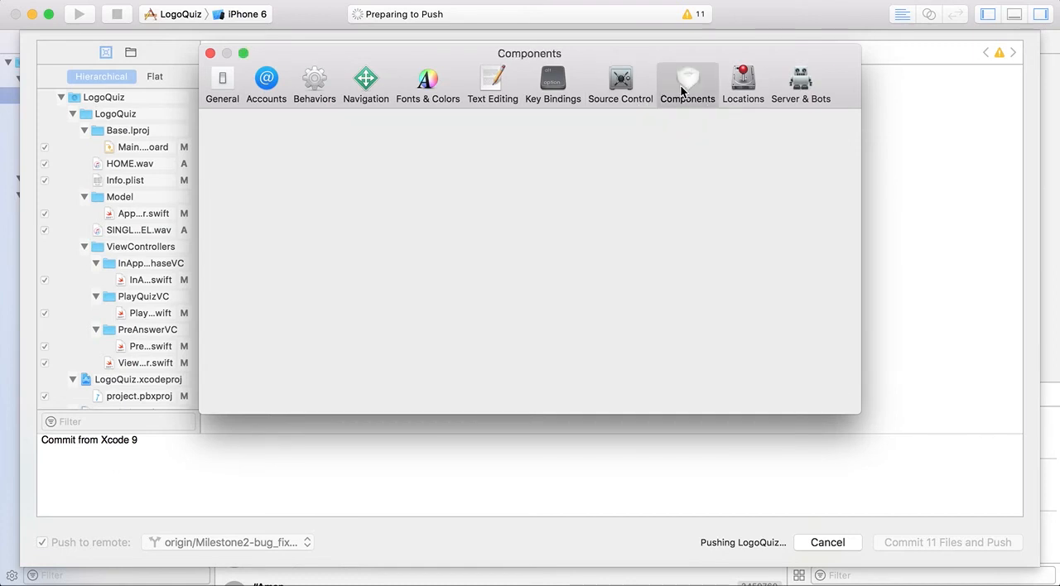
click(743, 83)
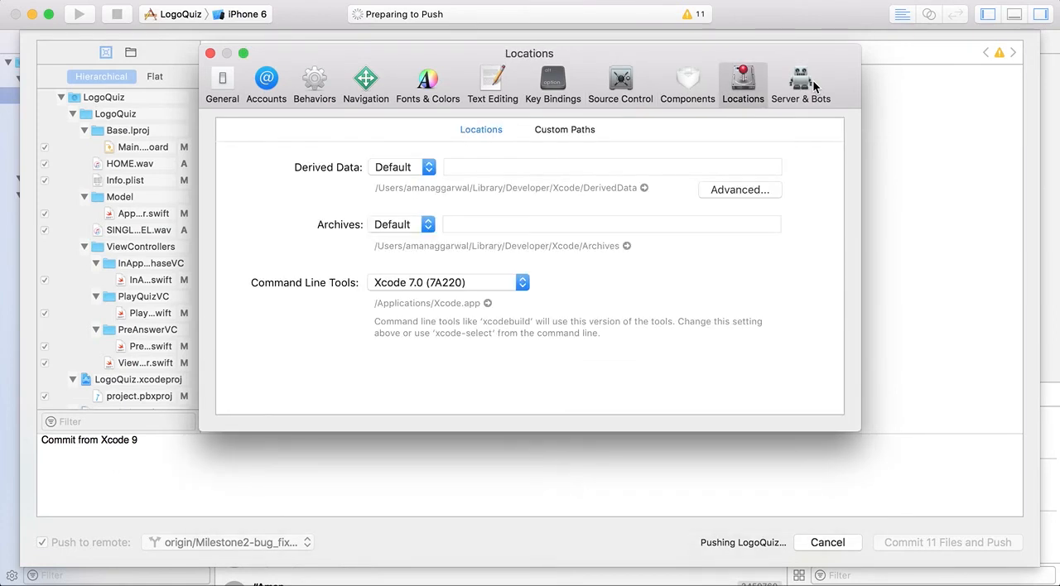
click(799, 83)
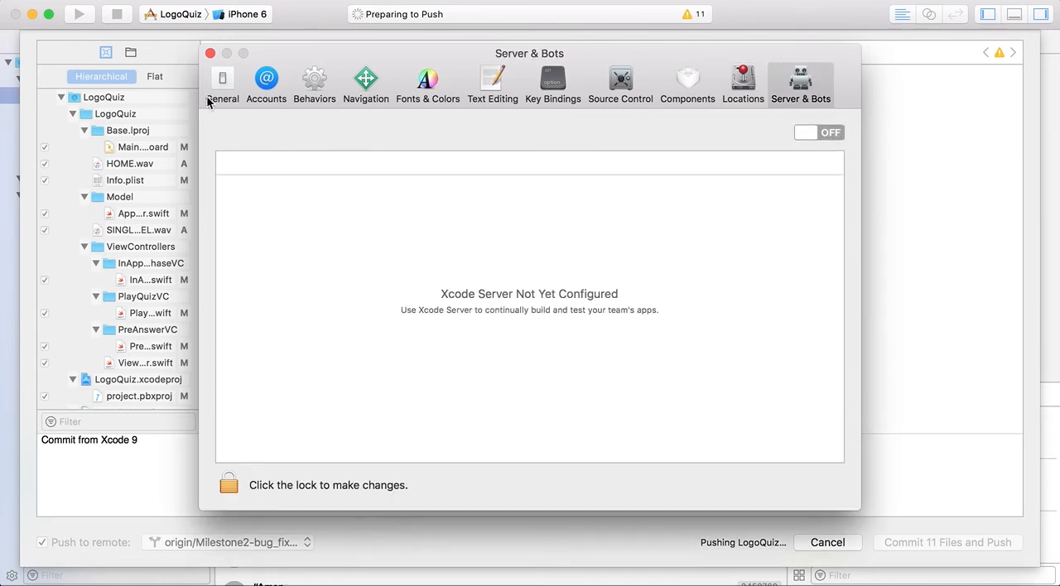
click(221, 78)
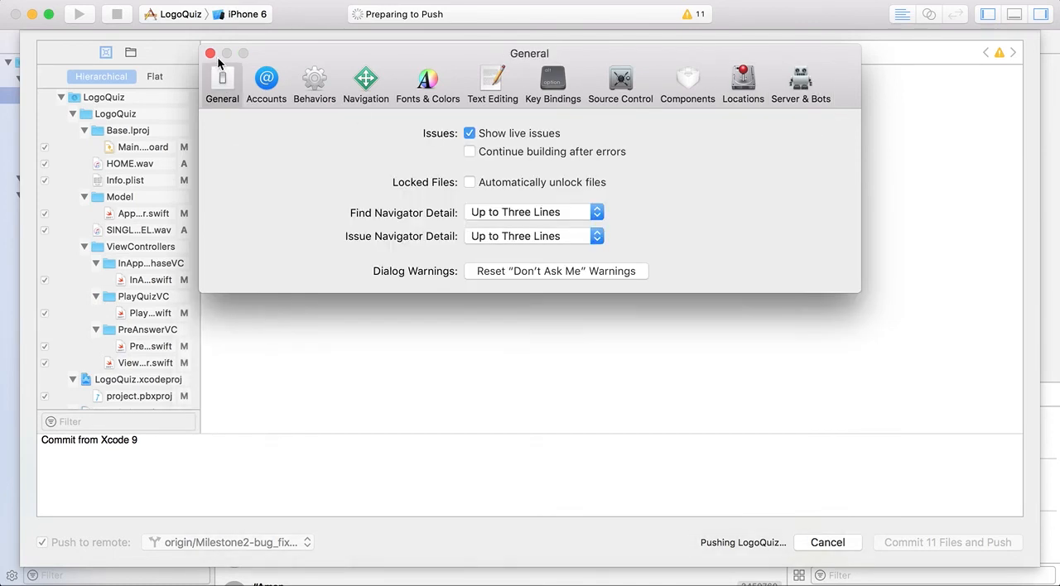
- Close Preferences and scroll through the commit sheet's list of changed files
click(210, 53)
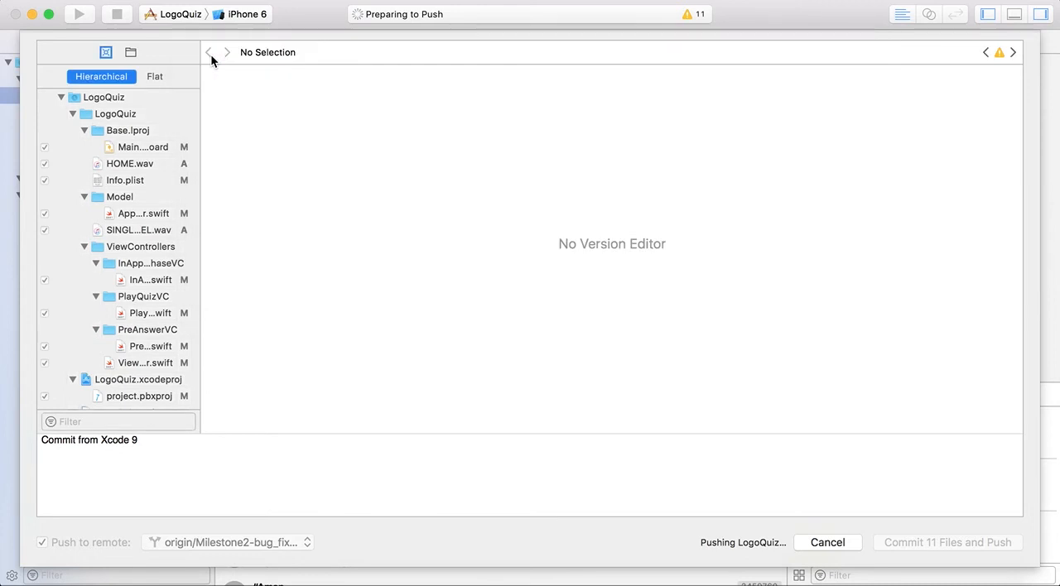
mouse_move(314, 146)
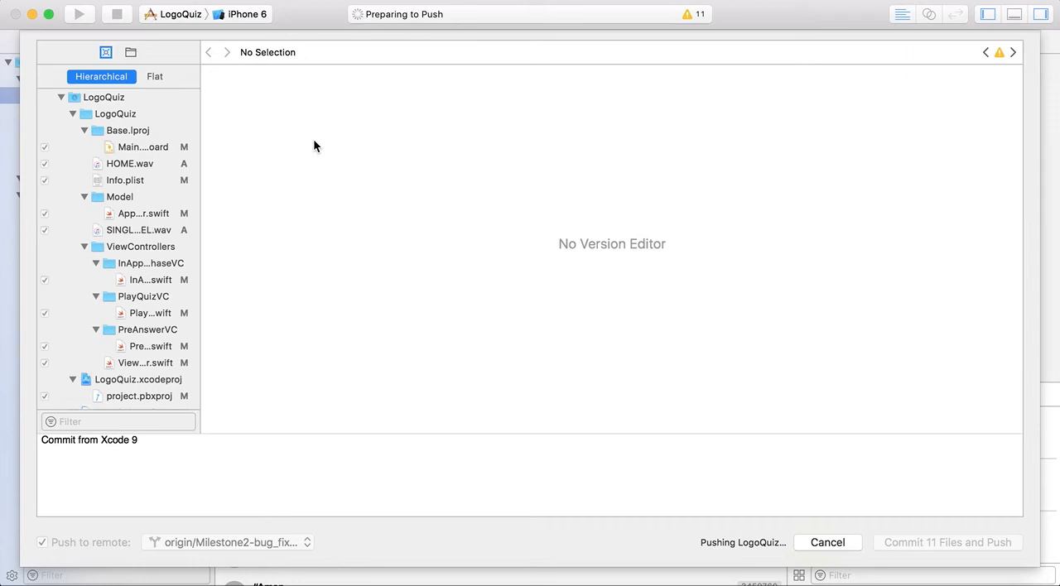
scroll(down, 3)
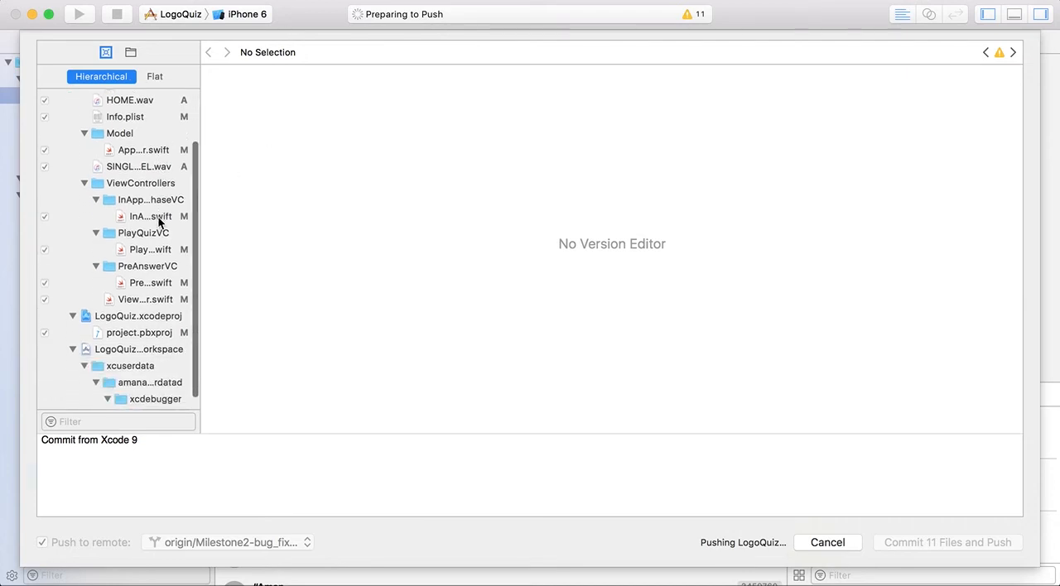